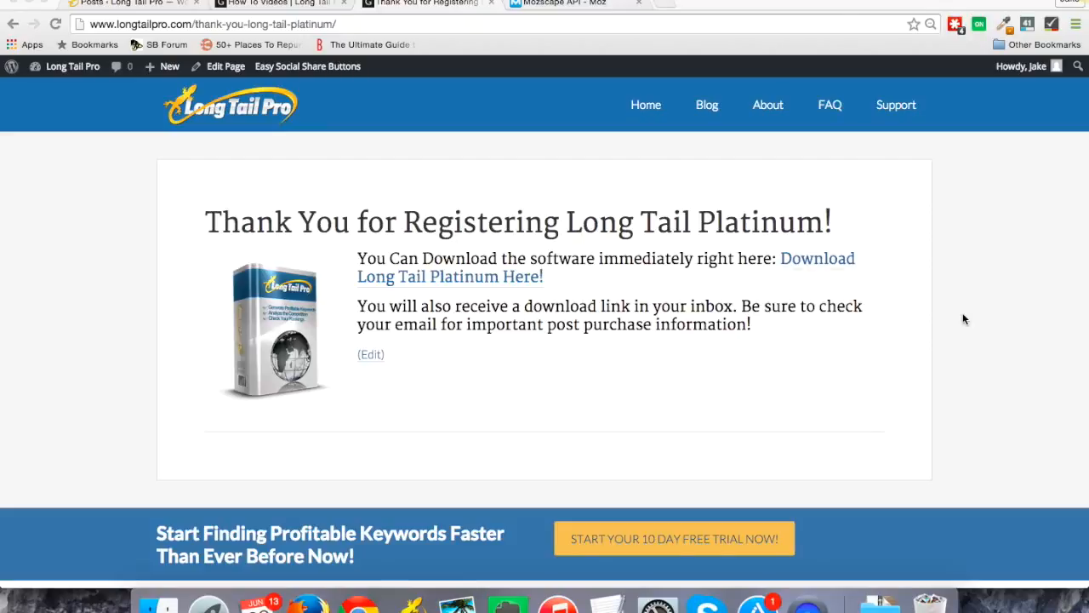
{"action": "mouse_move", "coordinate": [960, 305]}
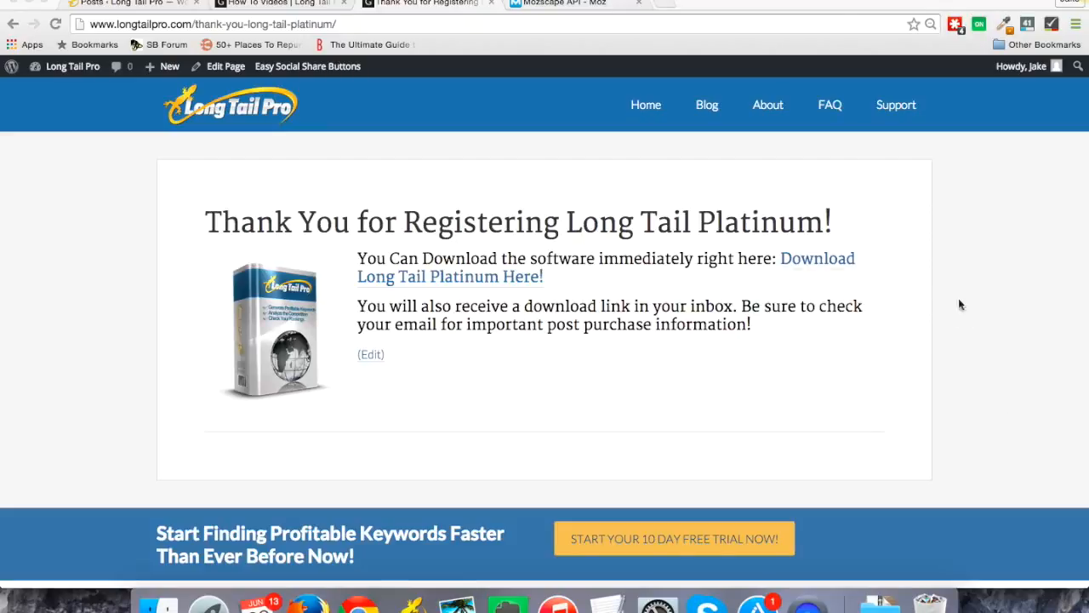
{"action": "mouse_move", "coordinate": [831, 276]}
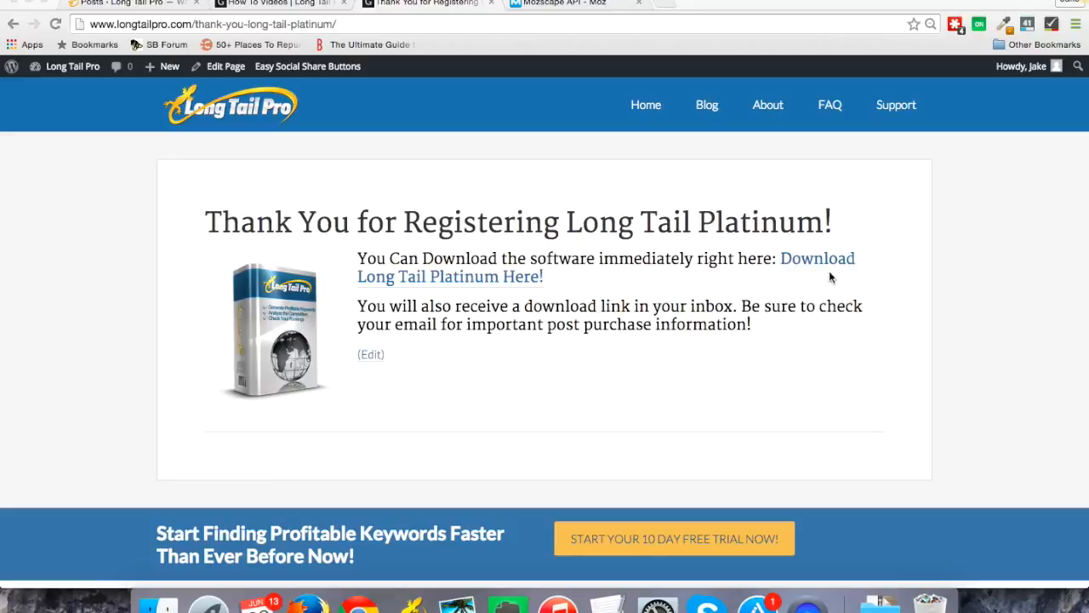
{"action": "mouse_move", "coordinate": [819, 284]}
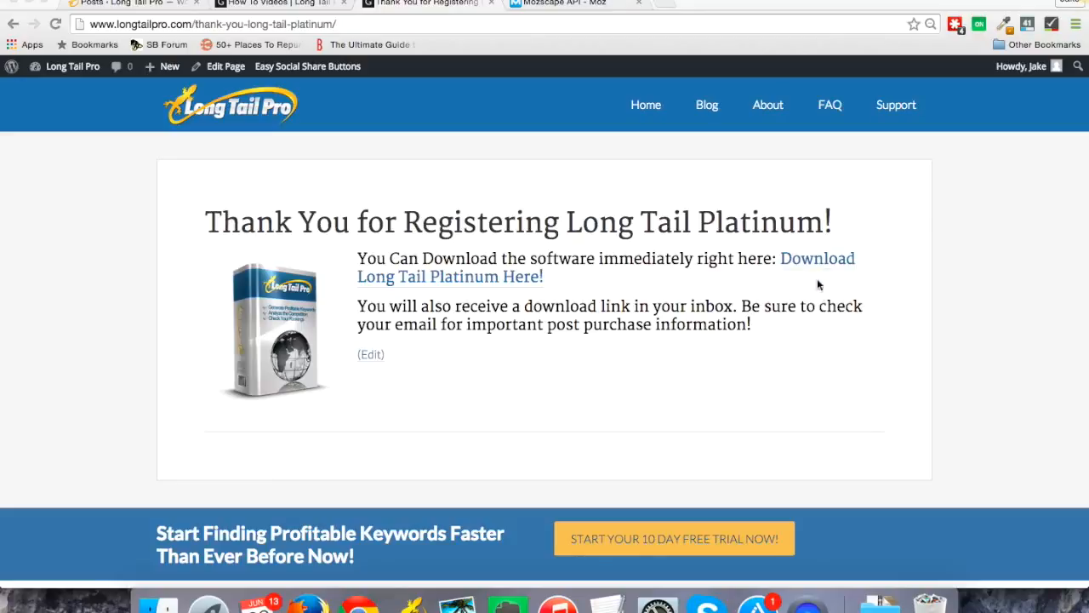
Step: Download the Long Tail Platinum zip from the thank-you page and reveal it in Downloads
{"action": "left_click", "coordinate": [815, 258]}
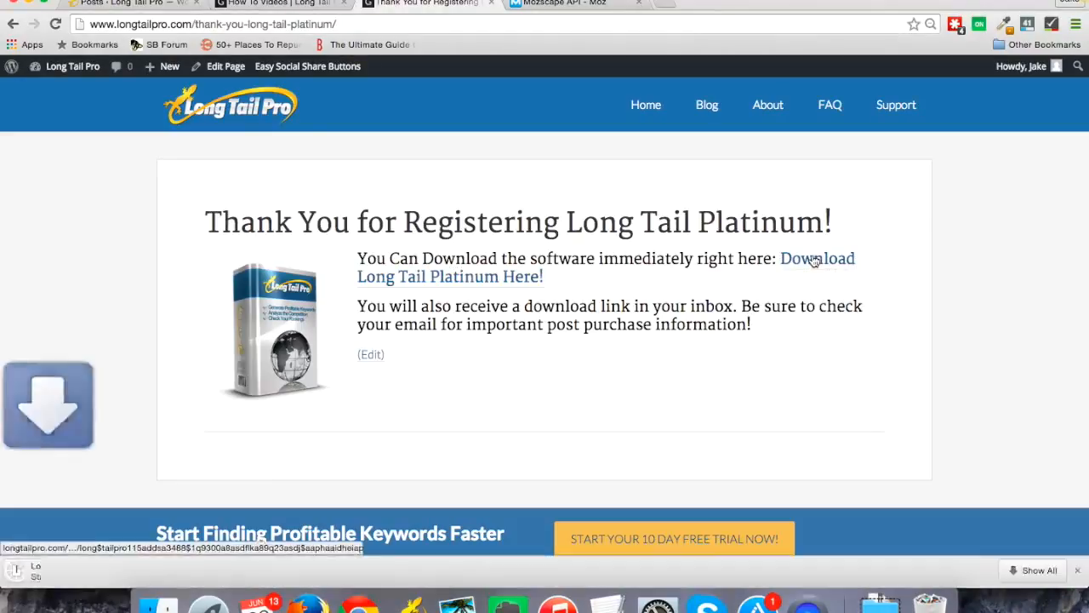
{"action": "left_click", "coordinate": [814, 258]}
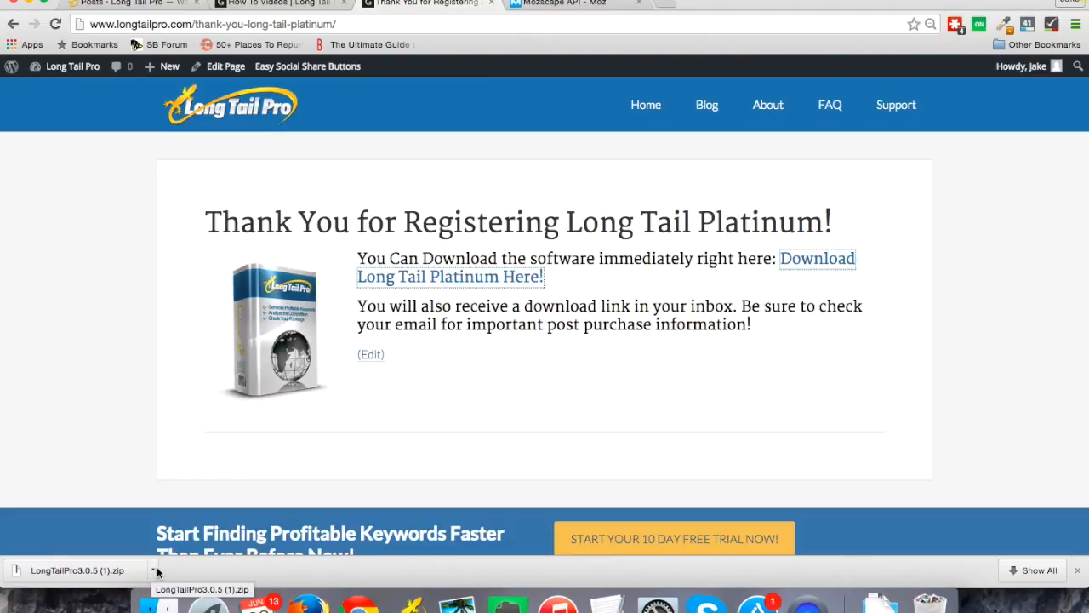
{"action": "mouse_move", "coordinate": [405, 421]}
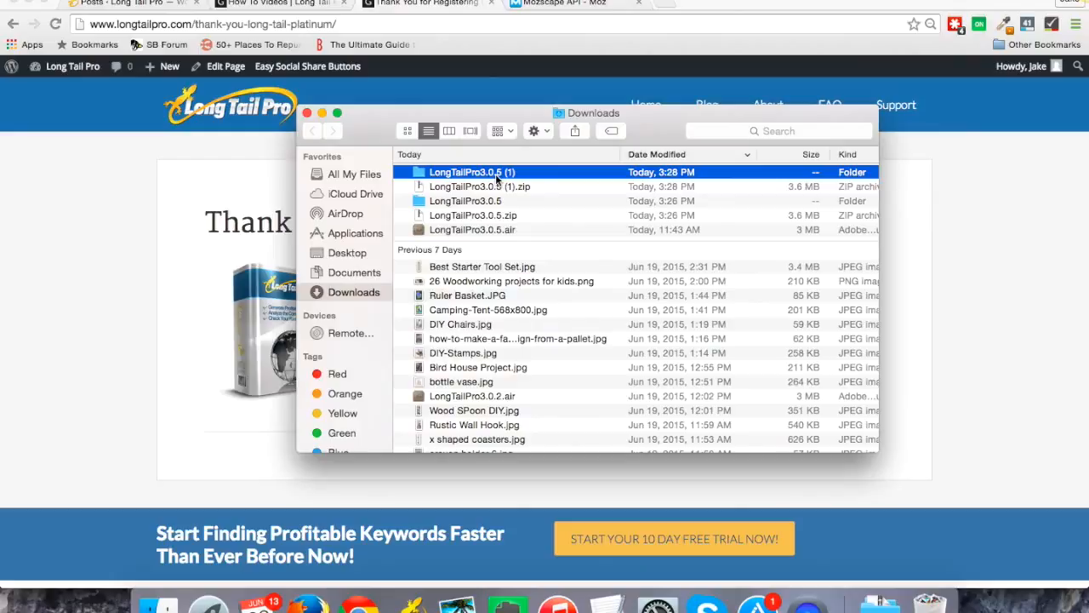
Step: Launch LongTailPro3.0.5.air from the unpacked folder to bring up the install prompt
{"action": "double_click", "coordinate": [468, 172]}
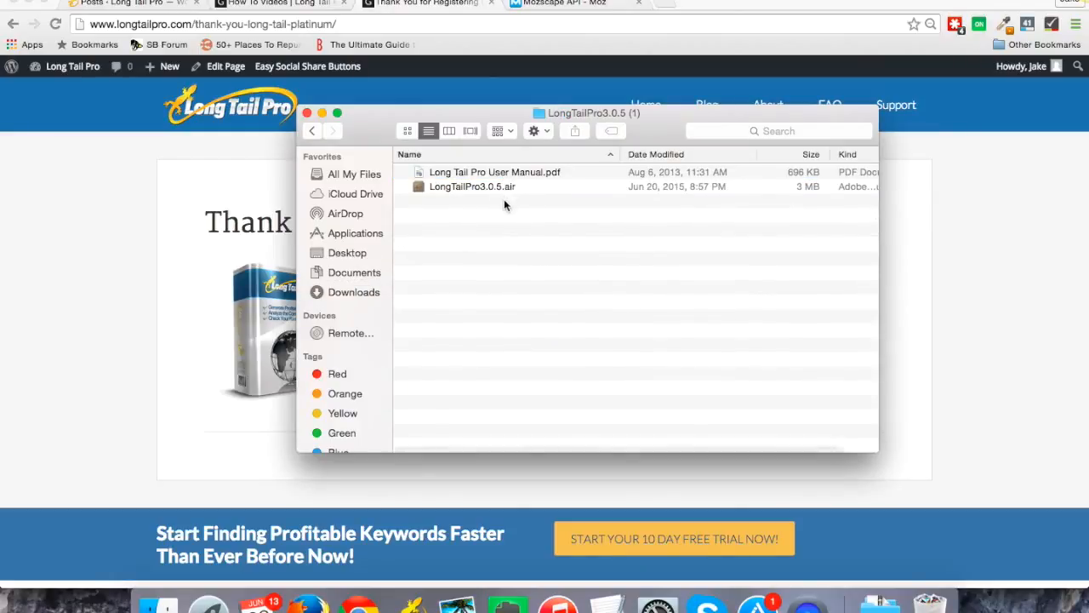
{"action": "mouse_move", "coordinate": [507, 192]}
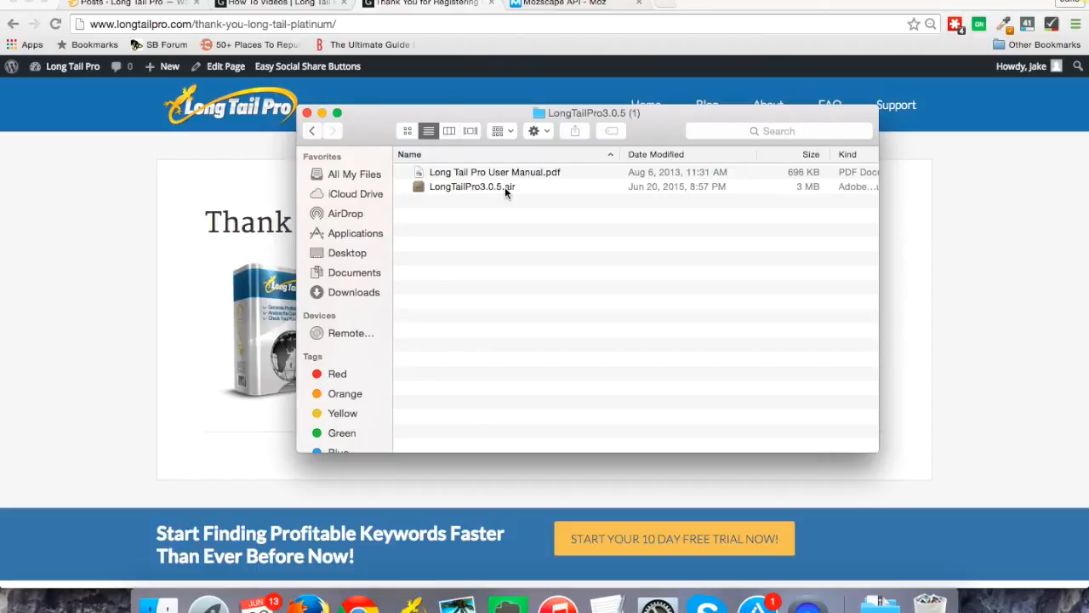
{"action": "left_click", "coordinate": [472, 185]}
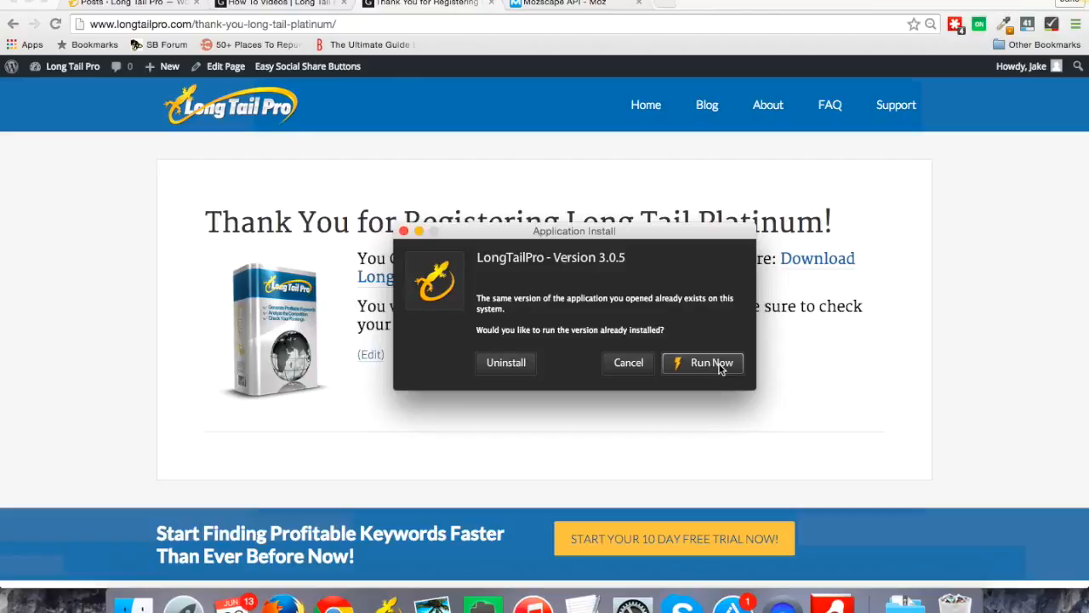
Step: Run the installed Long Tail Pro via 'Run Now' and bring its empty Test Project window forward
{"action": "left_click", "coordinate": [712, 365]}
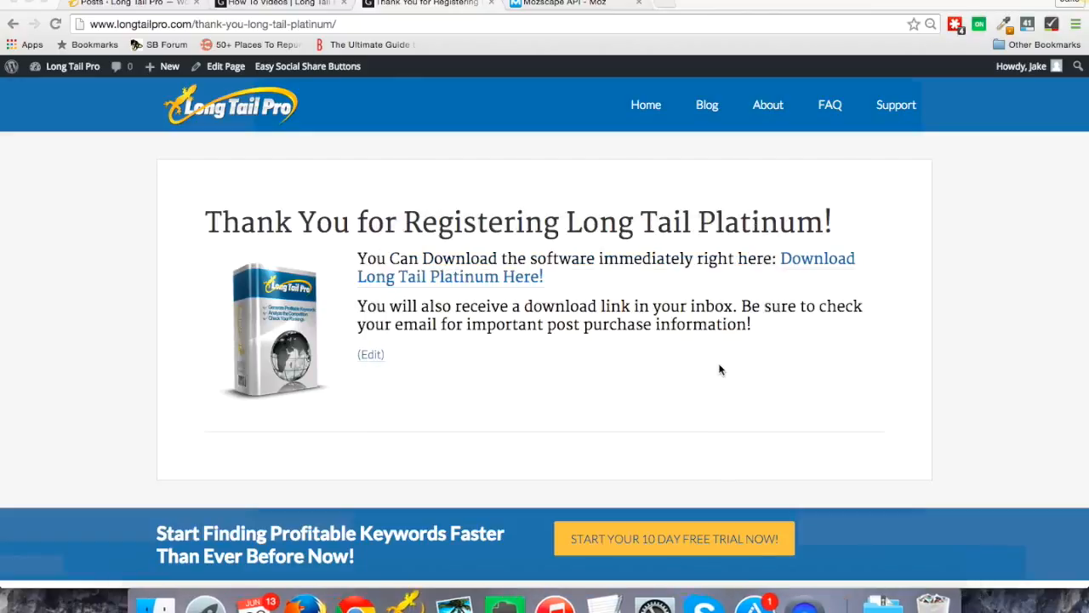
{"action": "mouse_move", "coordinate": [492, 439]}
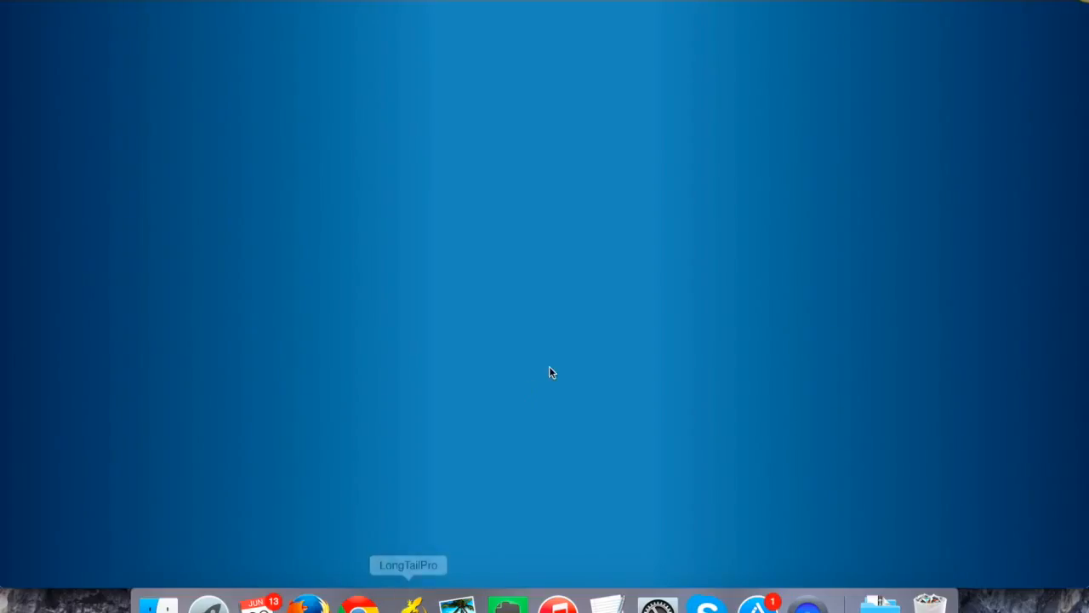
{"action": "left_click", "coordinate": [408, 605]}
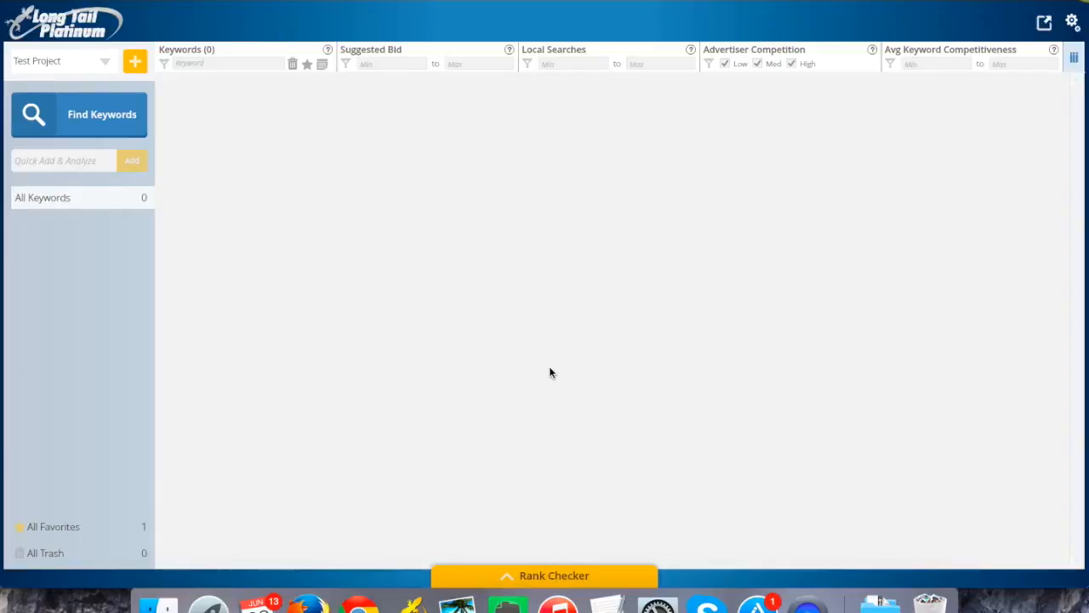
{"action": "mouse_move", "coordinate": [190, 396]}
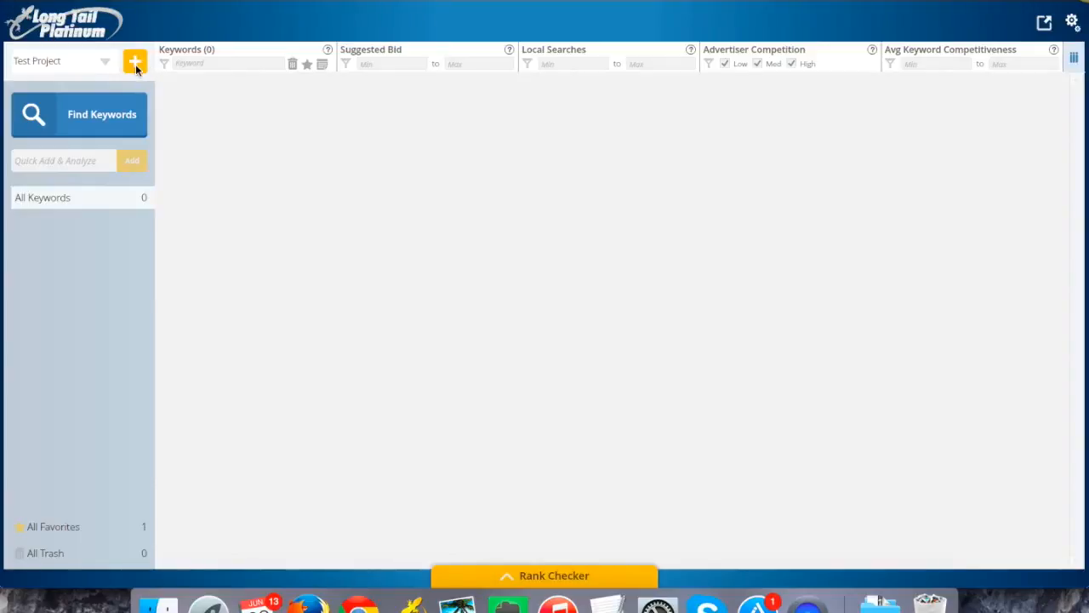
{"action": "mouse_move", "coordinate": [135, 61]}
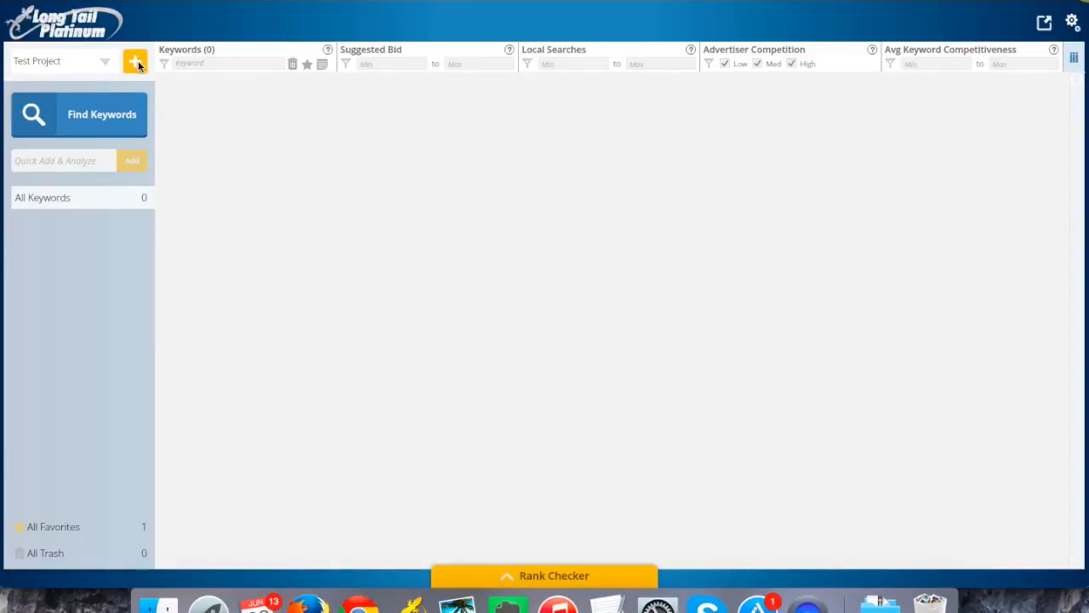
{"action": "mouse_move", "coordinate": [134, 61]}
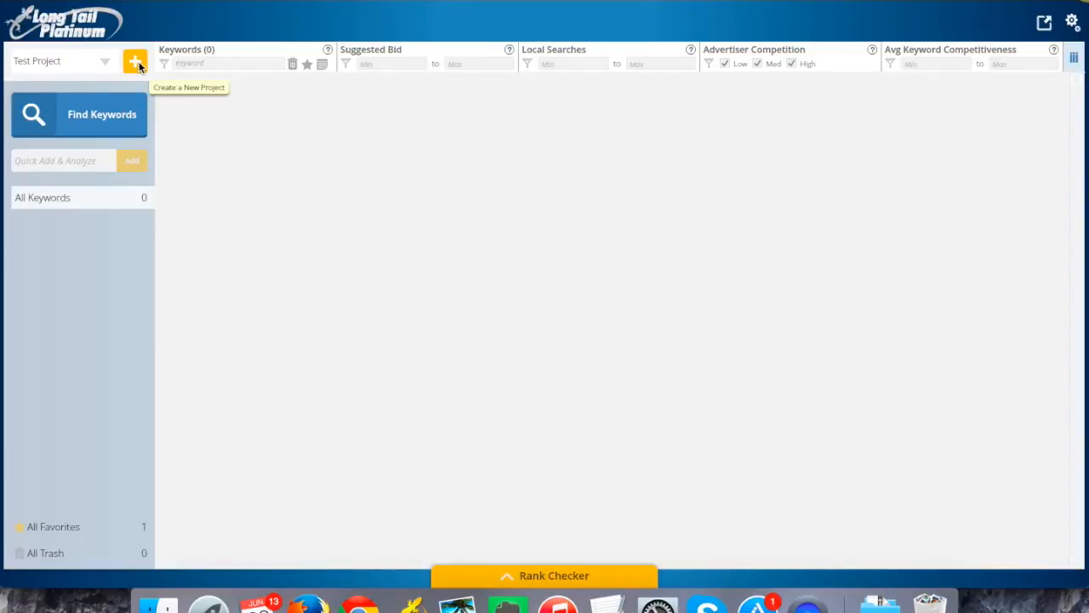
Step: Create project 'Test 2' with default English, United States and Google targeting
{"action": "left_click", "coordinate": [134, 61]}
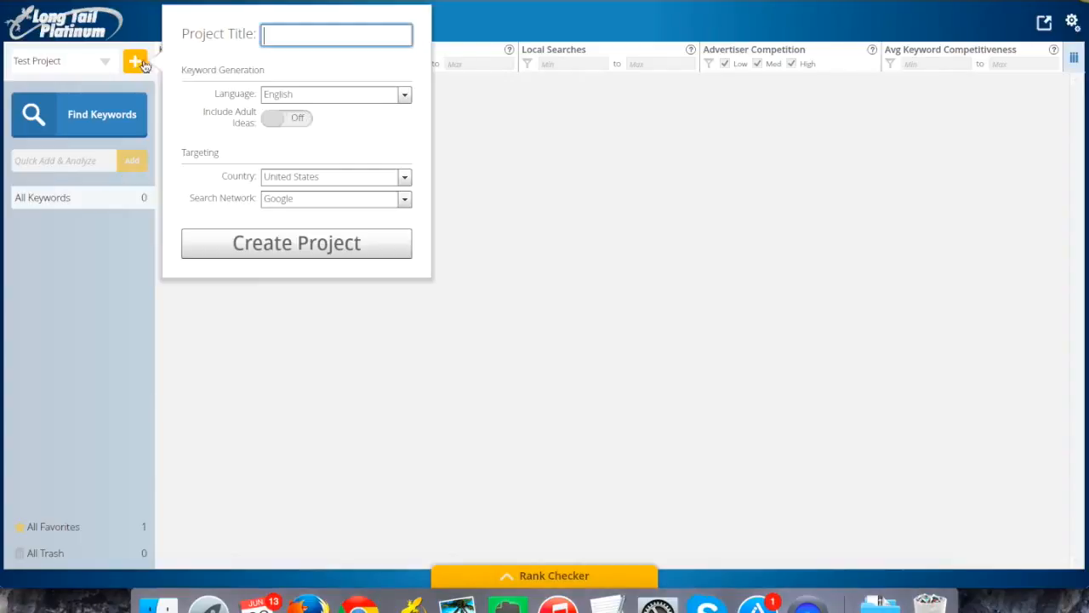
{"action": "type", "text": "Test 2"}
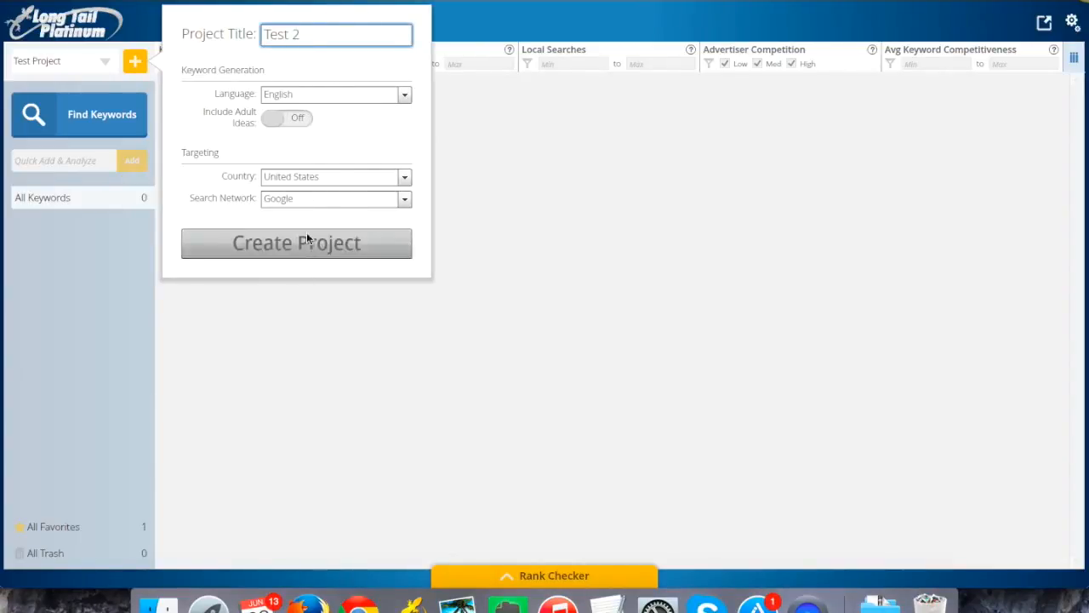
{"action": "left_click", "coordinate": [296, 241]}
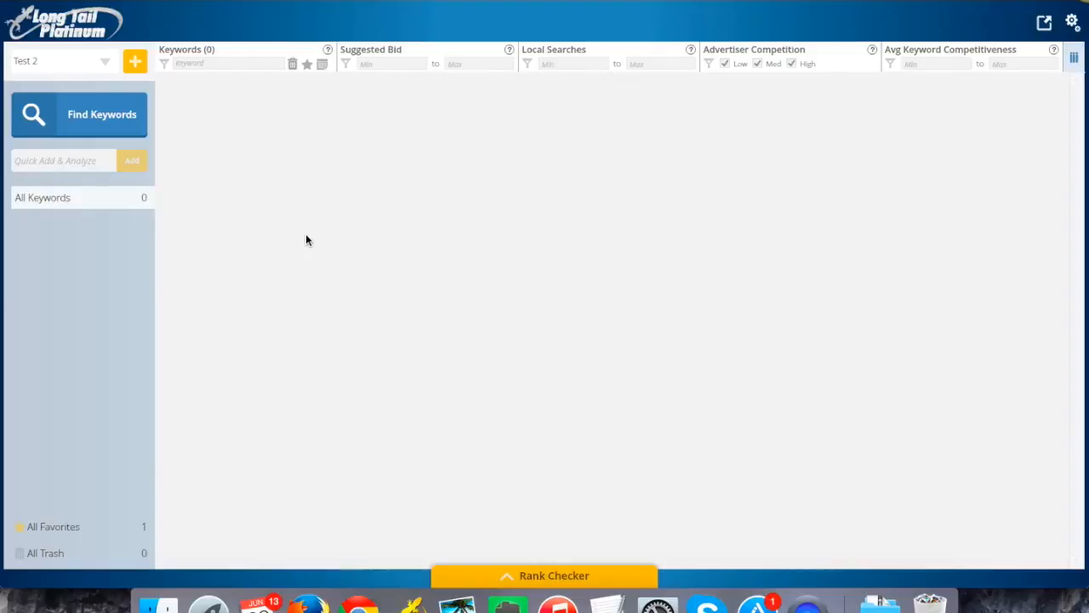
{"action": "mouse_move", "coordinate": [234, 184]}
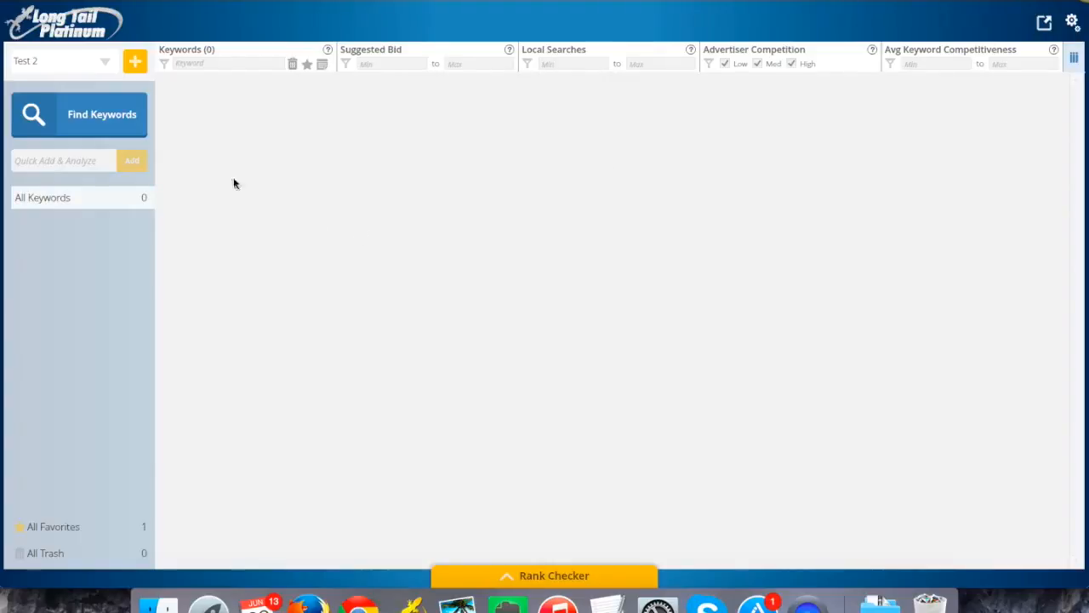
{"action": "mouse_move", "coordinate": [347, 113]}
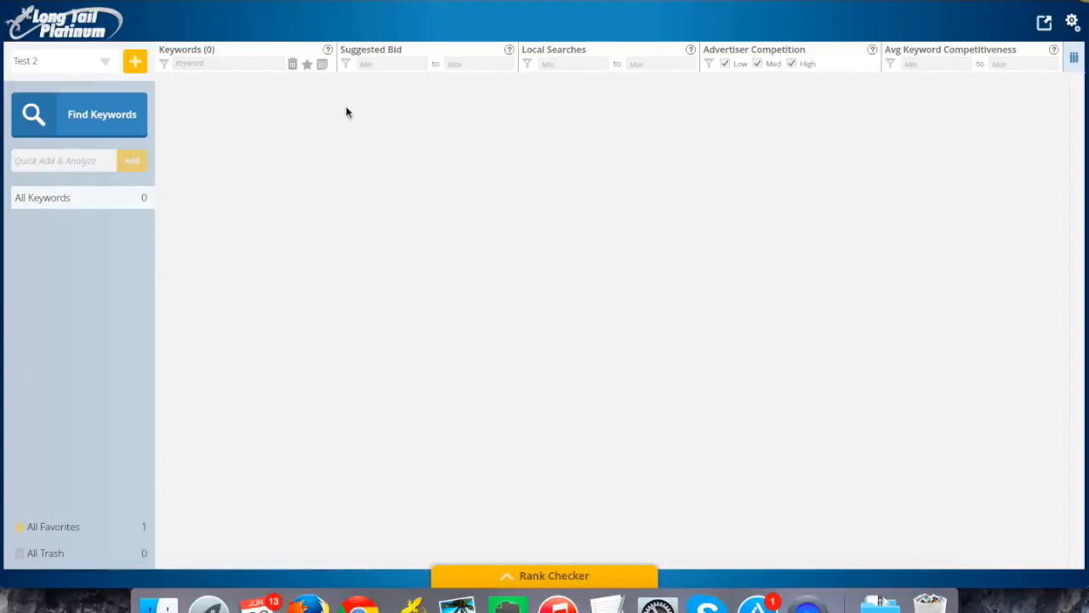
{"action": "mouse_move", "coordinate": [1011, 105]}
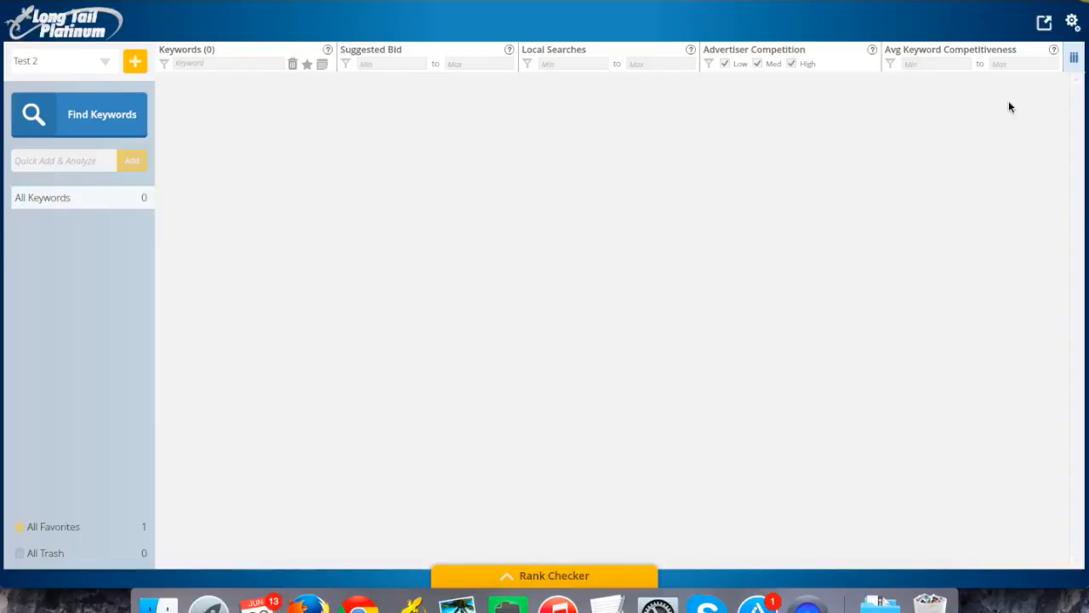
{"action": "mouse_move", "coordinate": [1076, 28]}
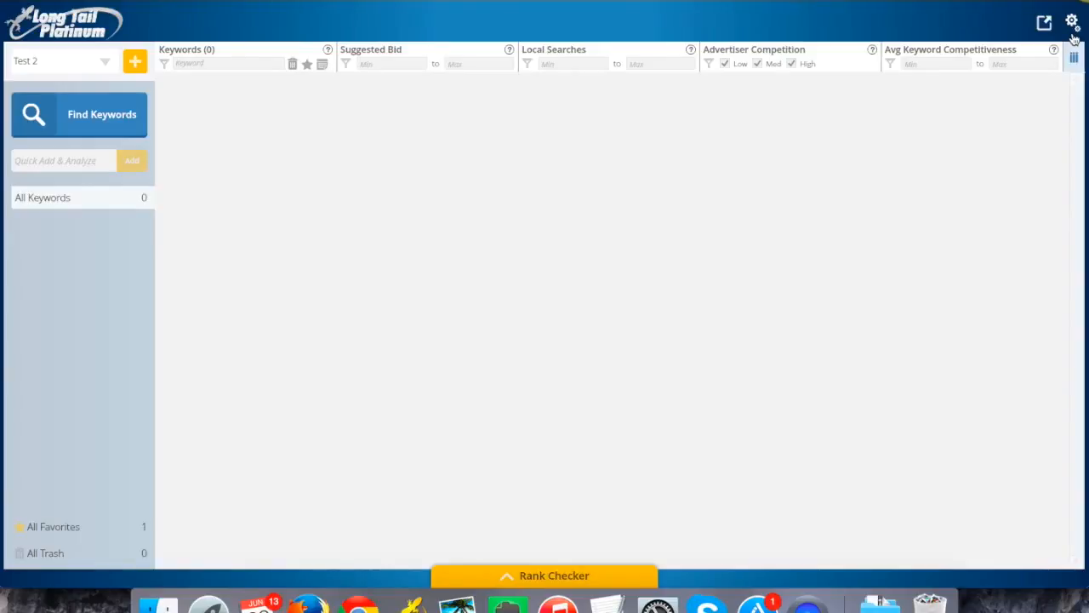
{"action": "mouse_move", "coordinate": [415, 204]}
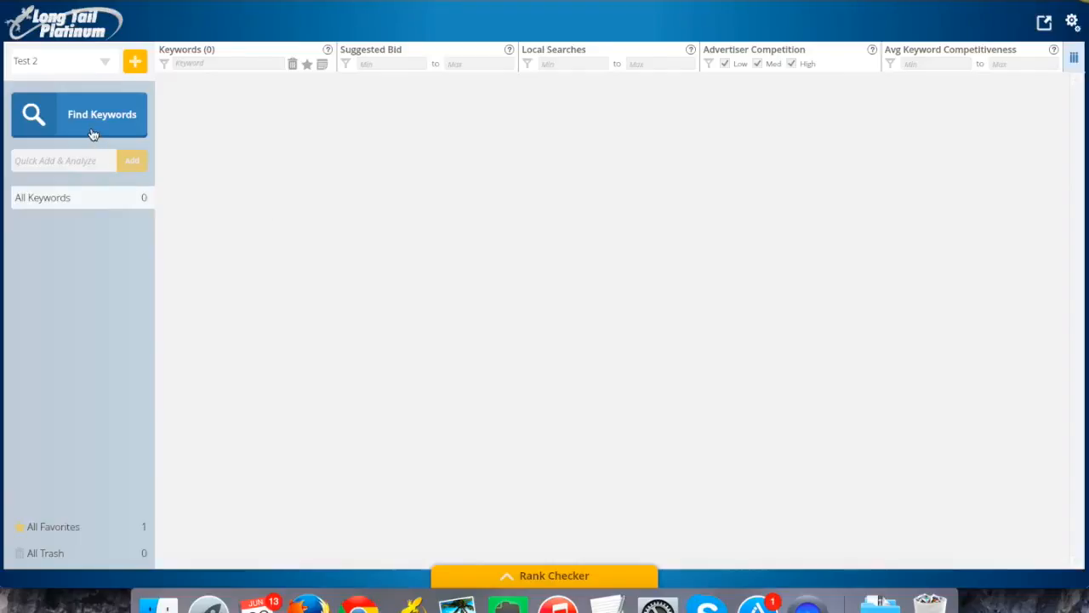
Step: Enter seed keyword 'test' in Google Keyword Planner and start generating keywords
{"action": "left_click", "coordinate": [102, 114]}
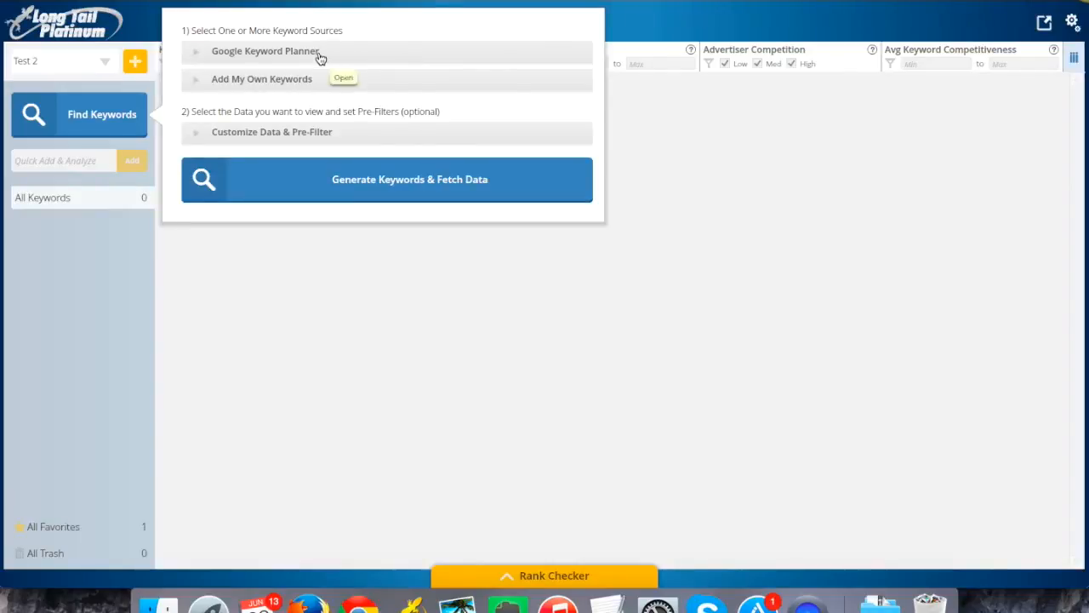
{"action": "left_click", "coordinate": [266, 51]}
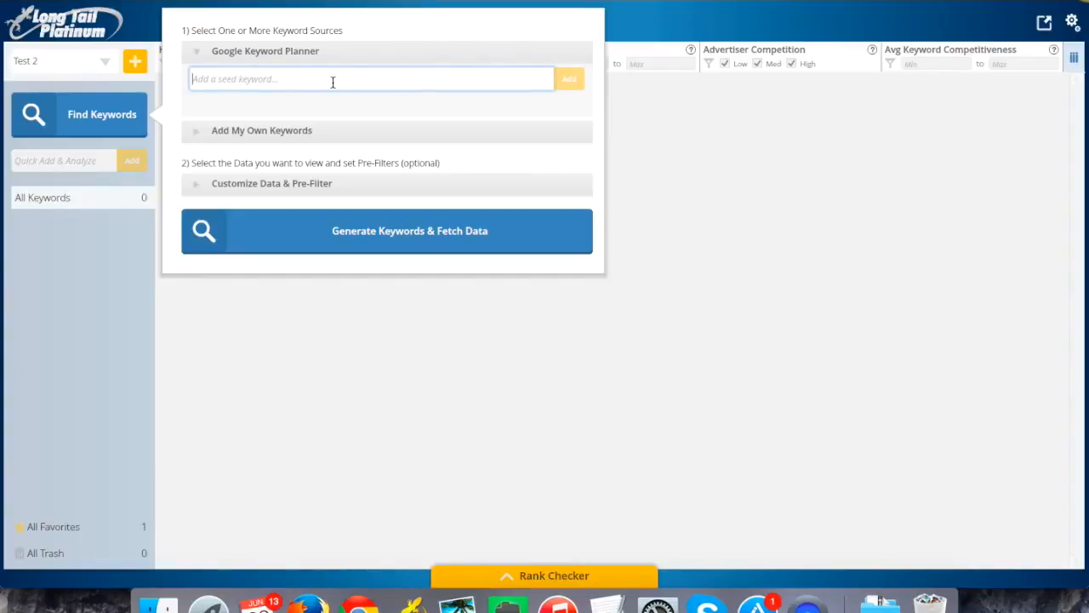
{"action": "type", "text": "test"}
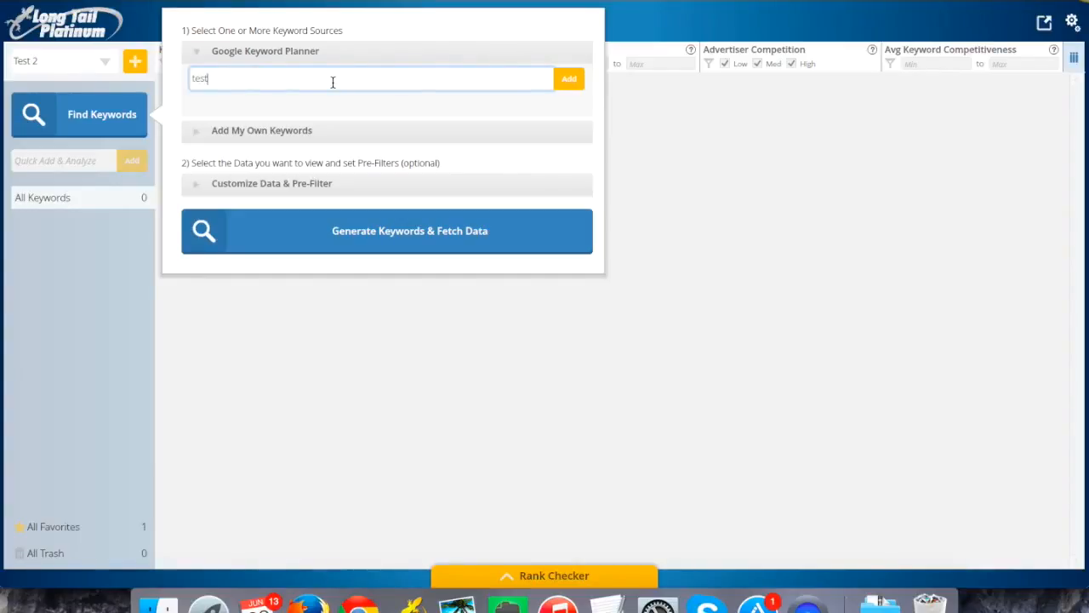
{"action": "left_click", "coordinate": [568, 78]}
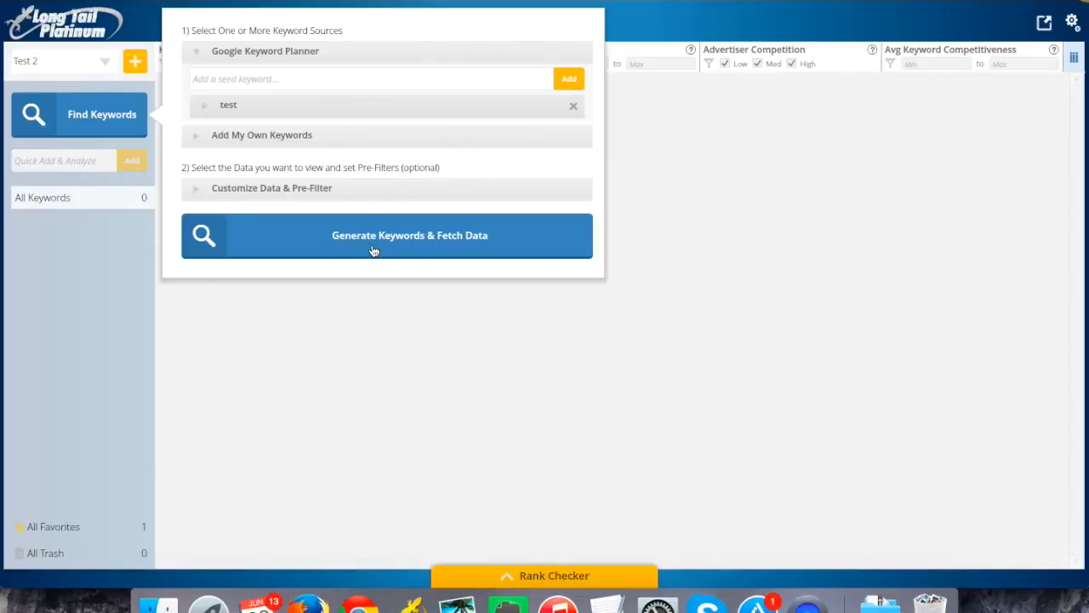
{"action": "left_click", "coordinate": [386, 235]}
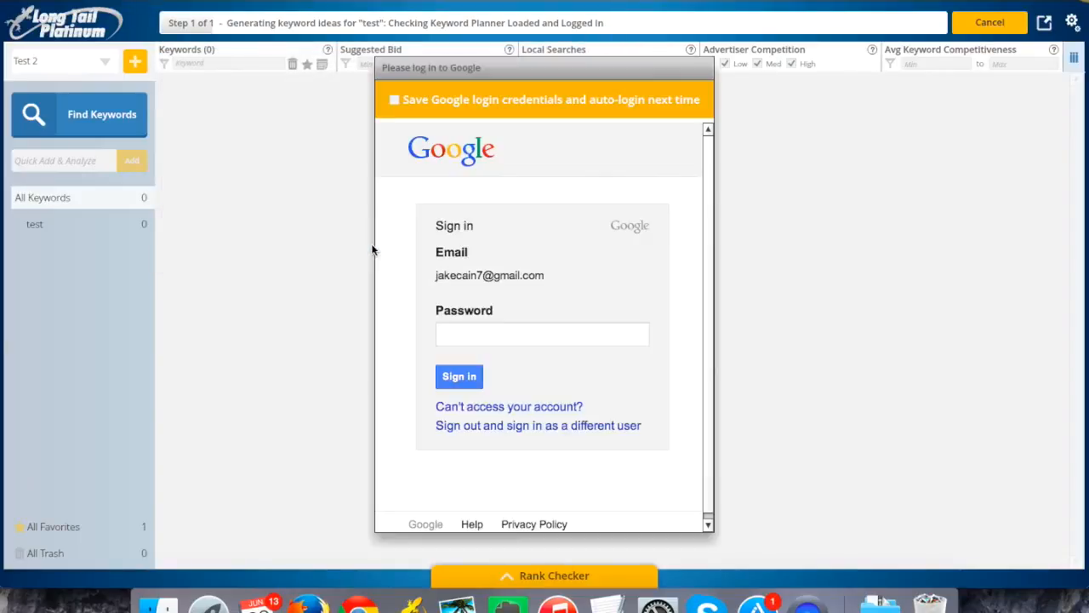
Step: Sign in to Google with the password and 'Save Google login credentials' ticked
{"action": "left_click", "coordinate": [541, 334]}
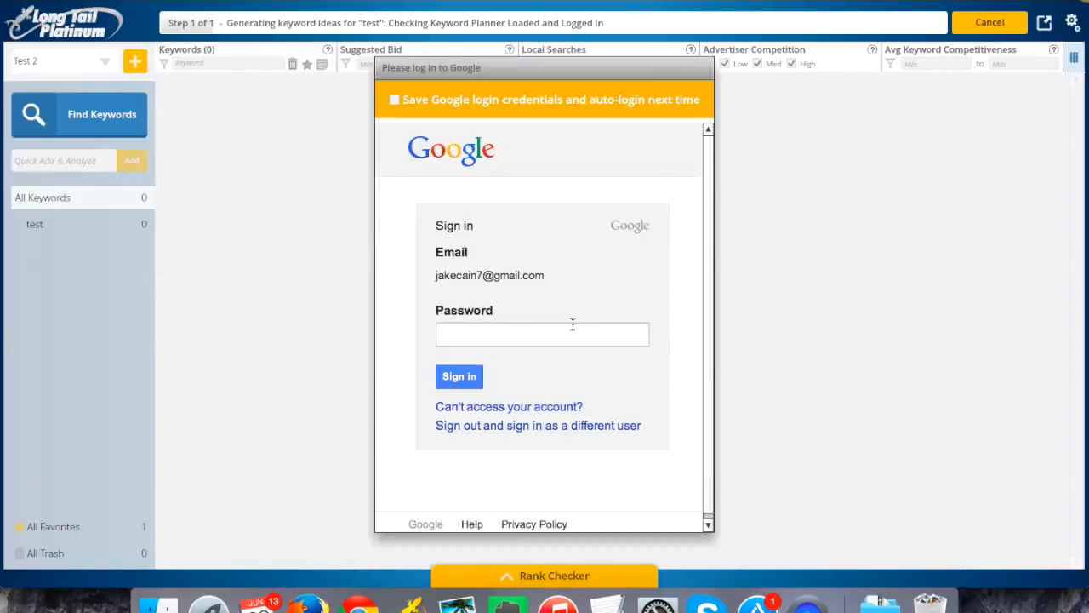
{"action": "mouse_move", "coordinate": [184, 173]}
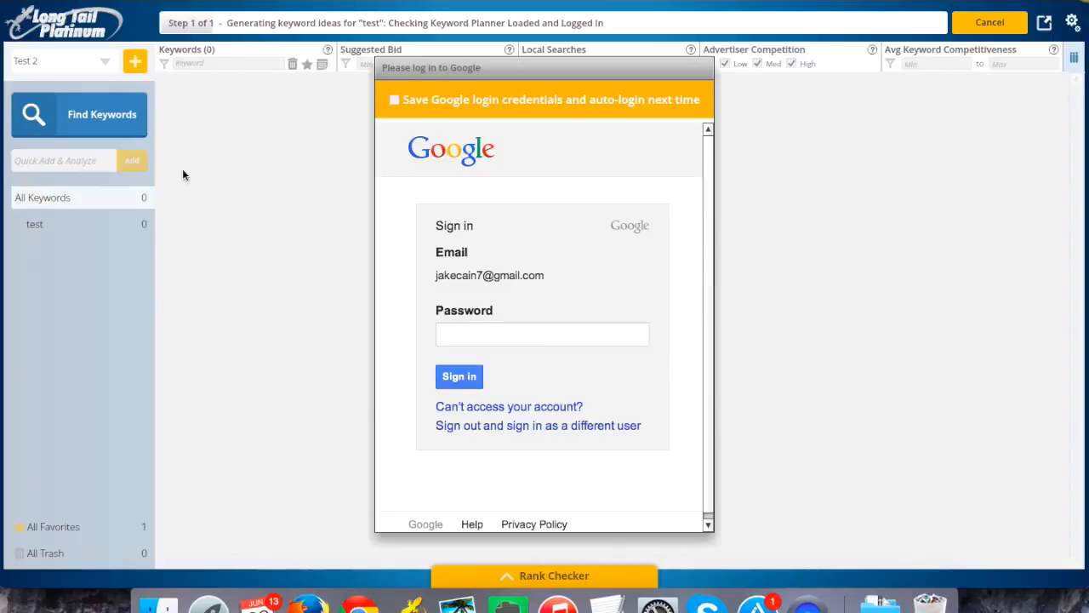
{"action": "left_click", "coordinate": [541, 334]}
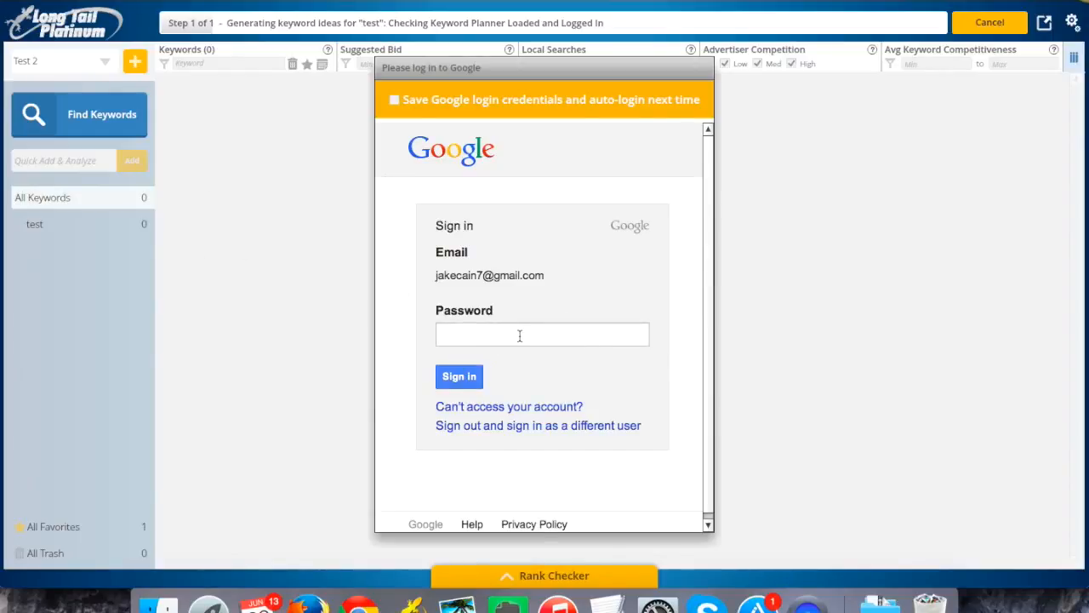
{"action": "left_click", "coordinate": [541, 334]}
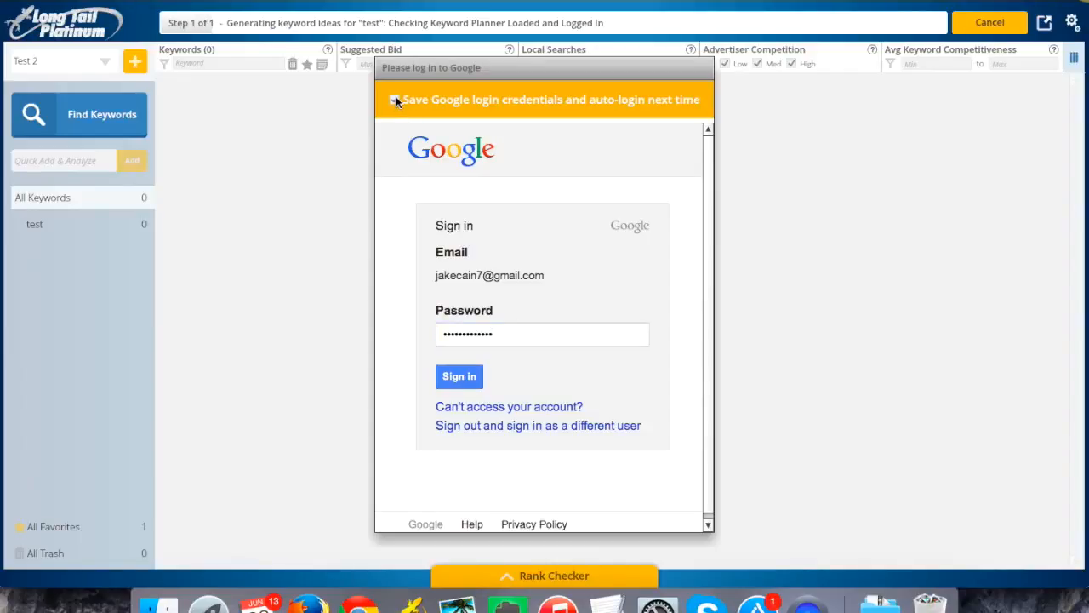
{"action": "left_click", "coordinate": [391, 98]}
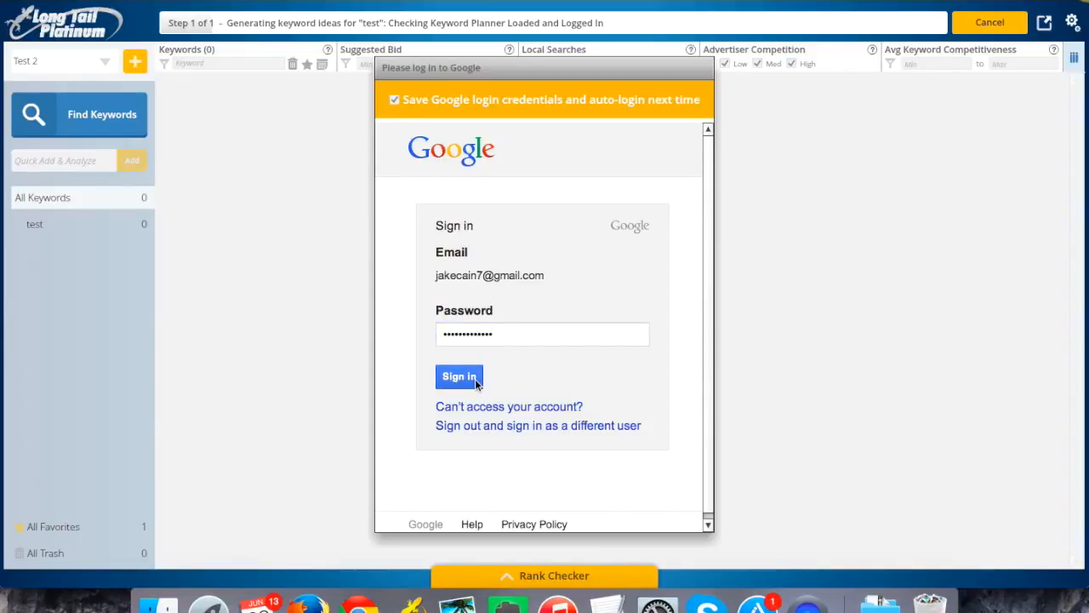
{"action": "left_click", "coordinate": [460, 377]}
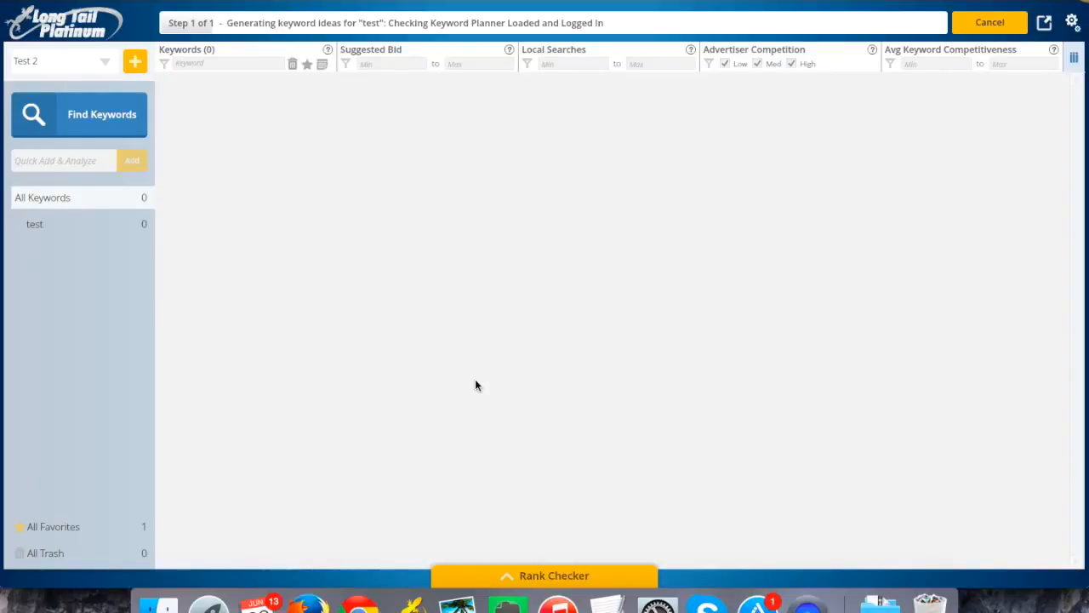
{"action": "mouse_move", "coordinate": [411, 337]}
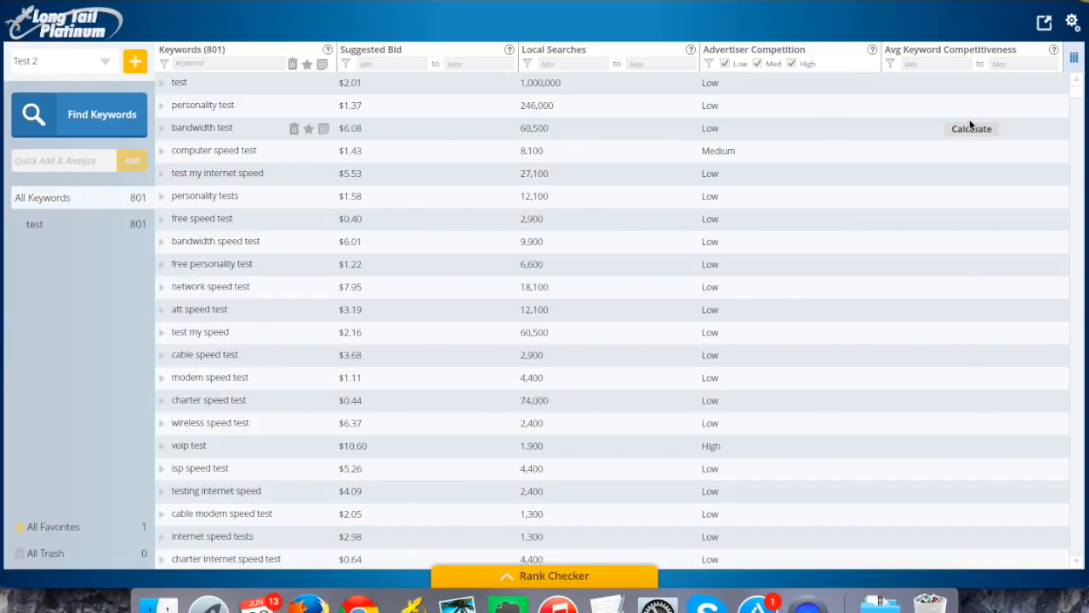
{"action": "mouse_move", "coordinate": [1074, 53]}
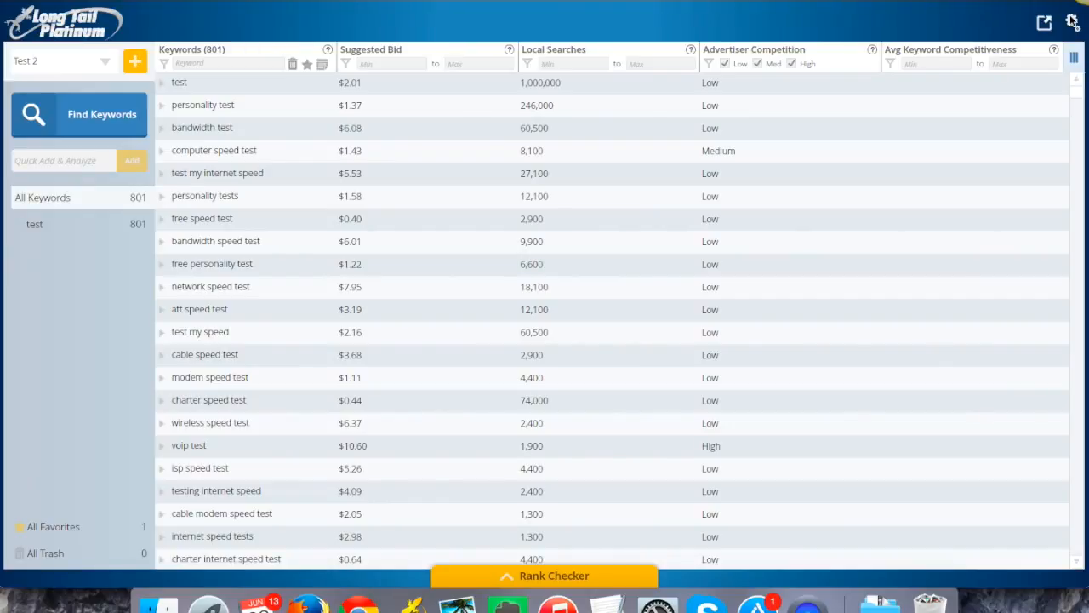
{"action": "mouse_move", "coordinate": [668, 337]}
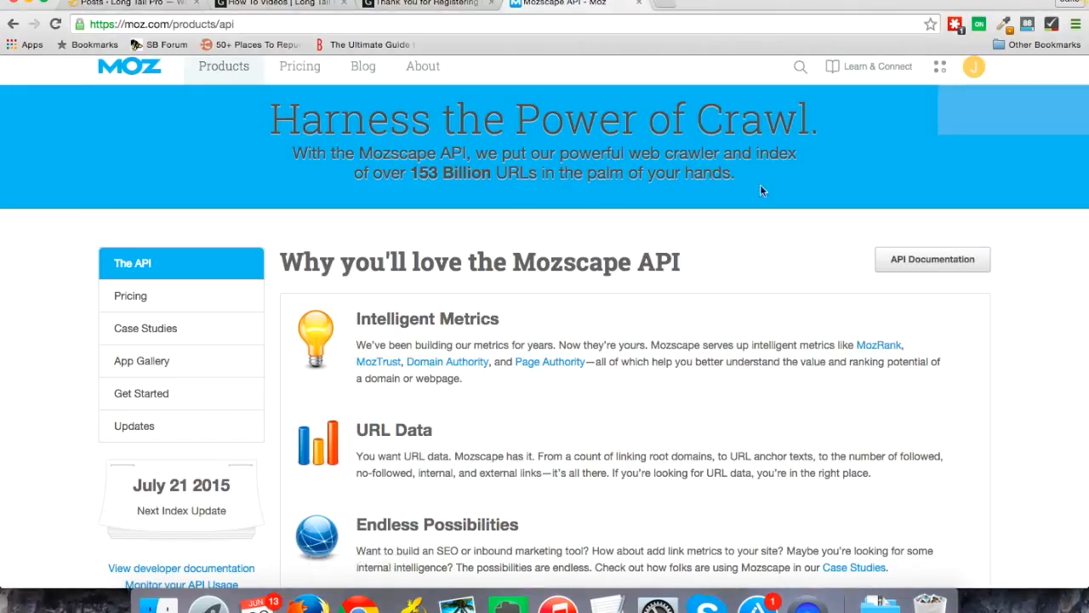
{"action": "mouse_move", "coordinate": [671, 341]}
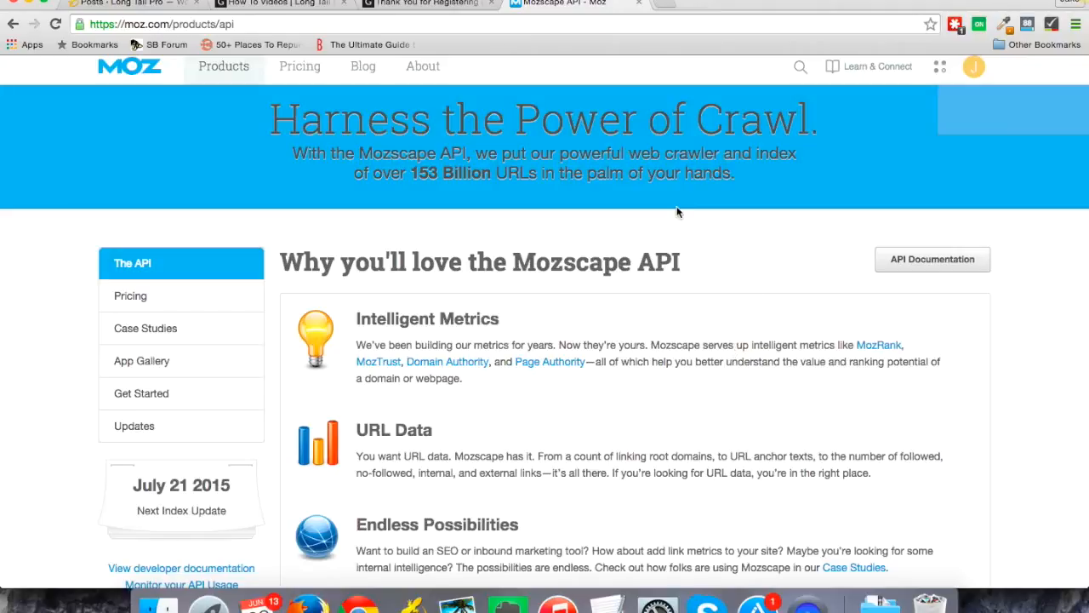
{"action": "mouse_move", "coordinate": [376, 232]}
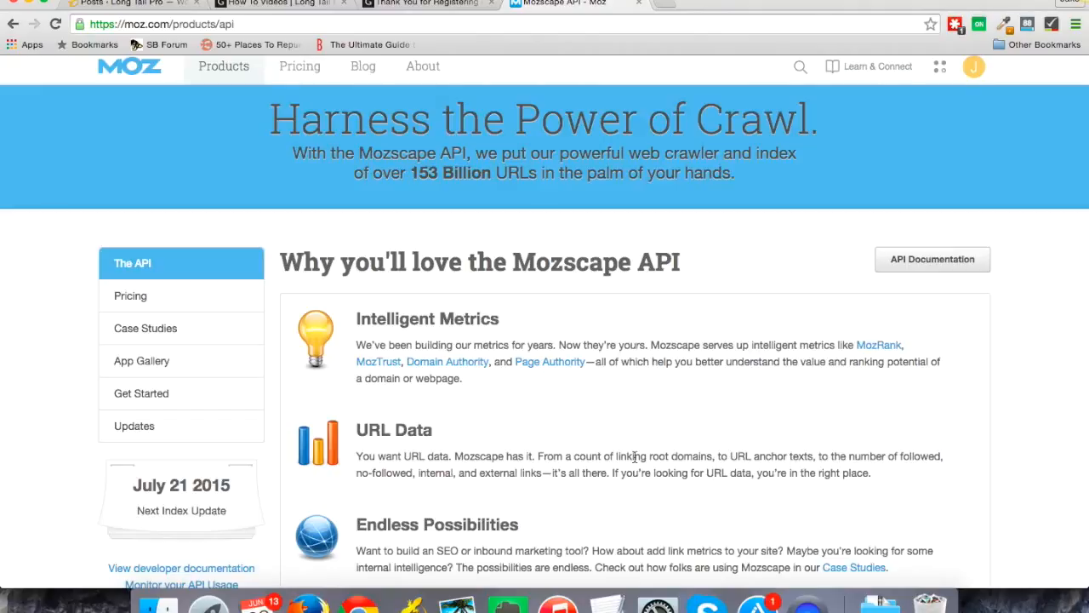
{"action": "mouse_move", "coordinate": [594, 386]}
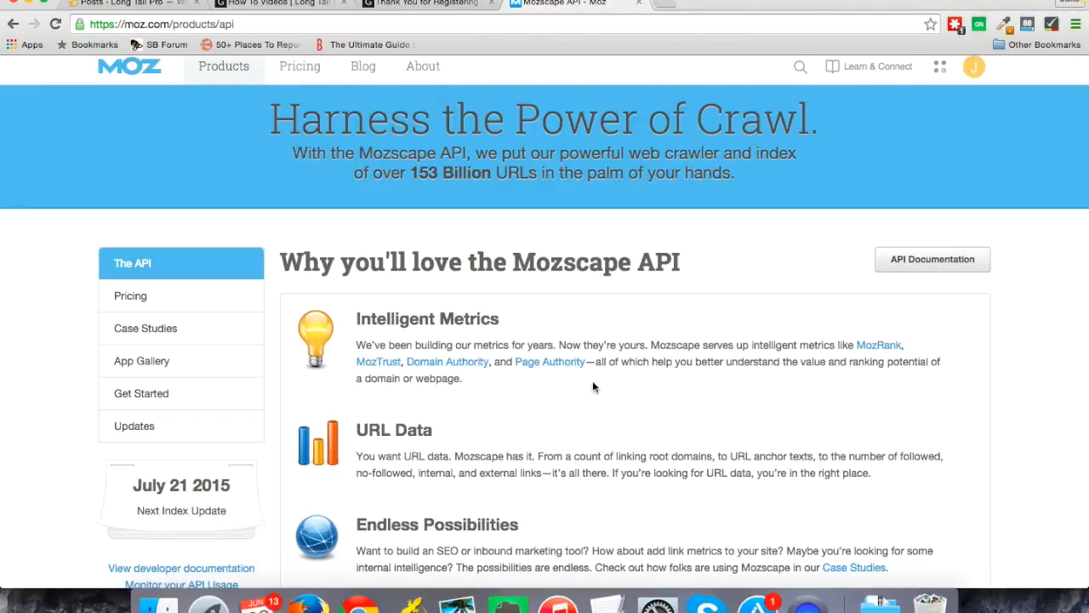
{"action": "mouse_move", "coordinate": [156, 400]}
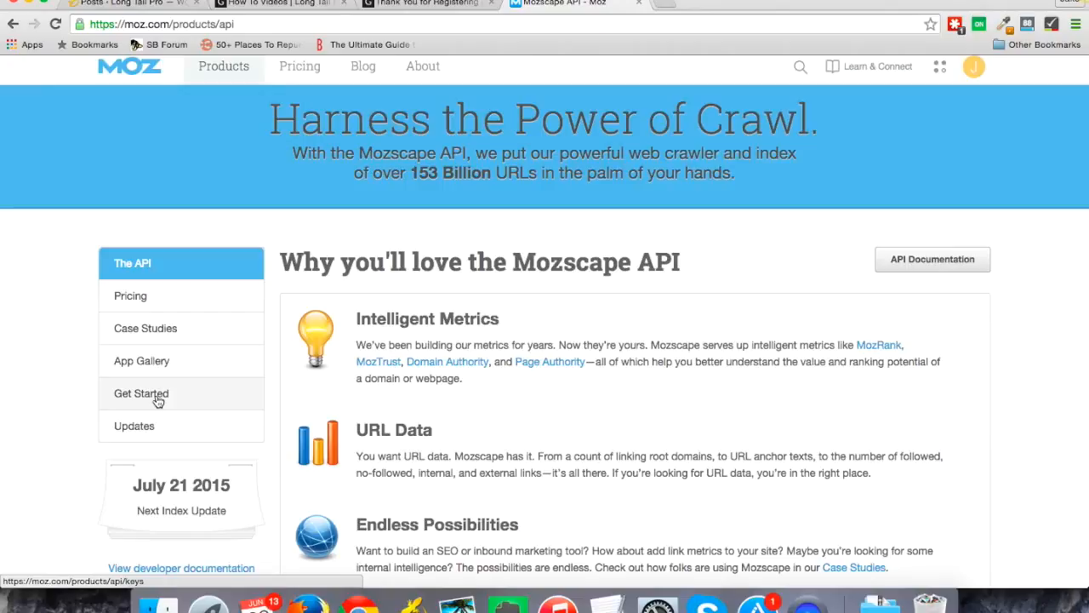
Step: Navigate from the Mozscape API Get Started page to Manage Mozscape API Key
{"action": "left_click", "coordinate": [142, 393]}
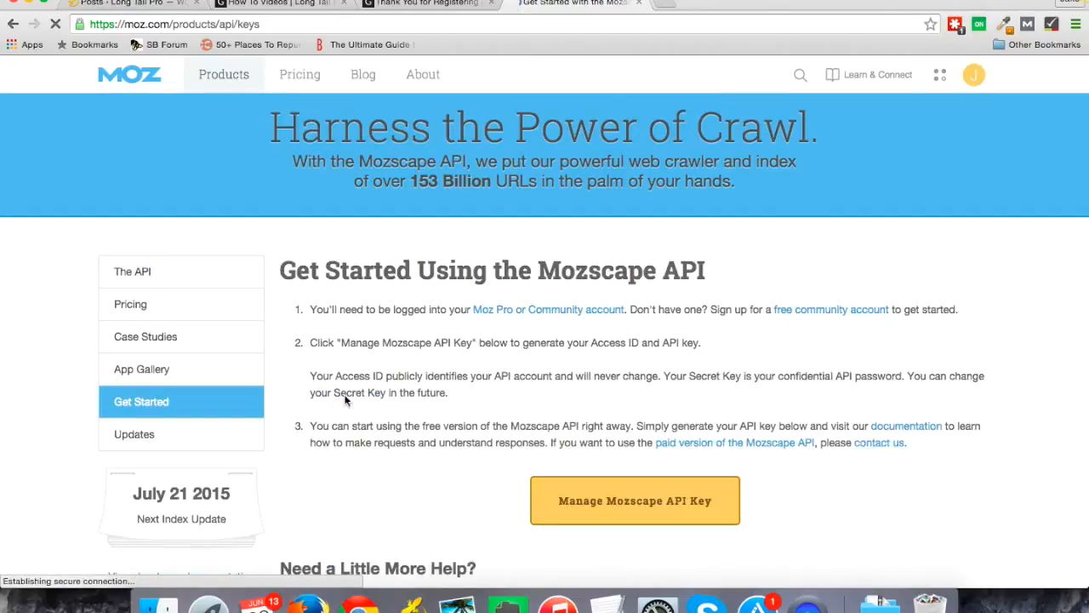
{"action": "left_click", "coordinate": [635, 501]}
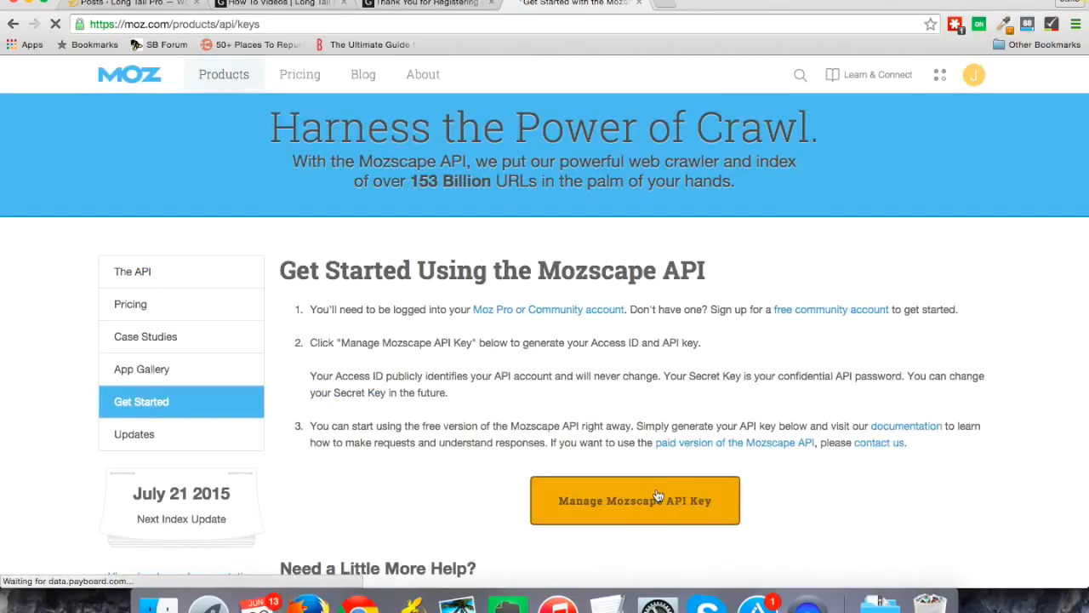
{"action": "mouse_move", "coordinate": [627, 469]}
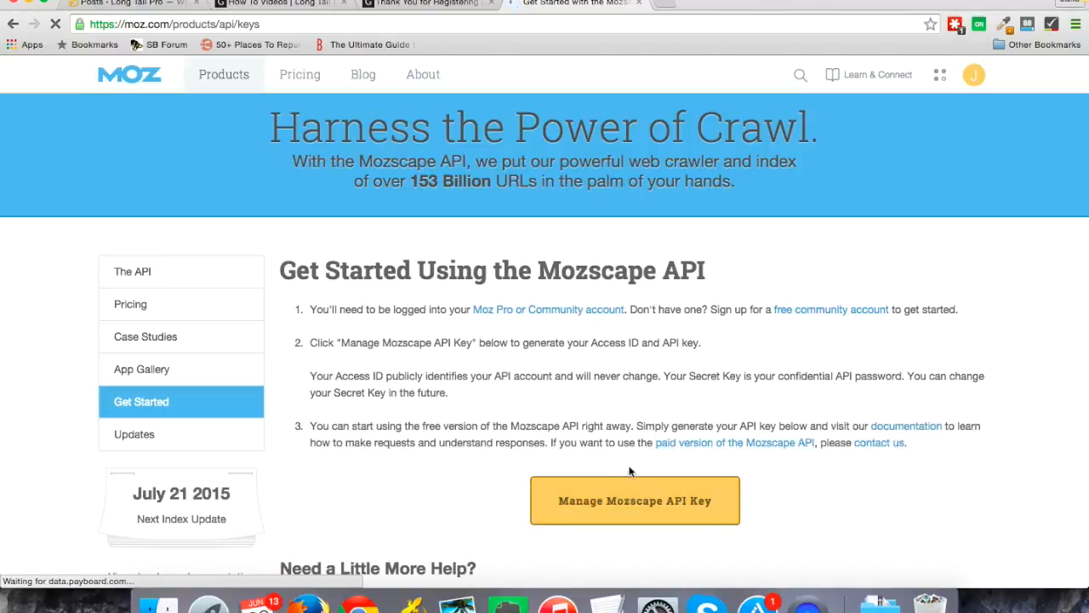
{"action": "mouse_move", "coordinate": [633, 501]}
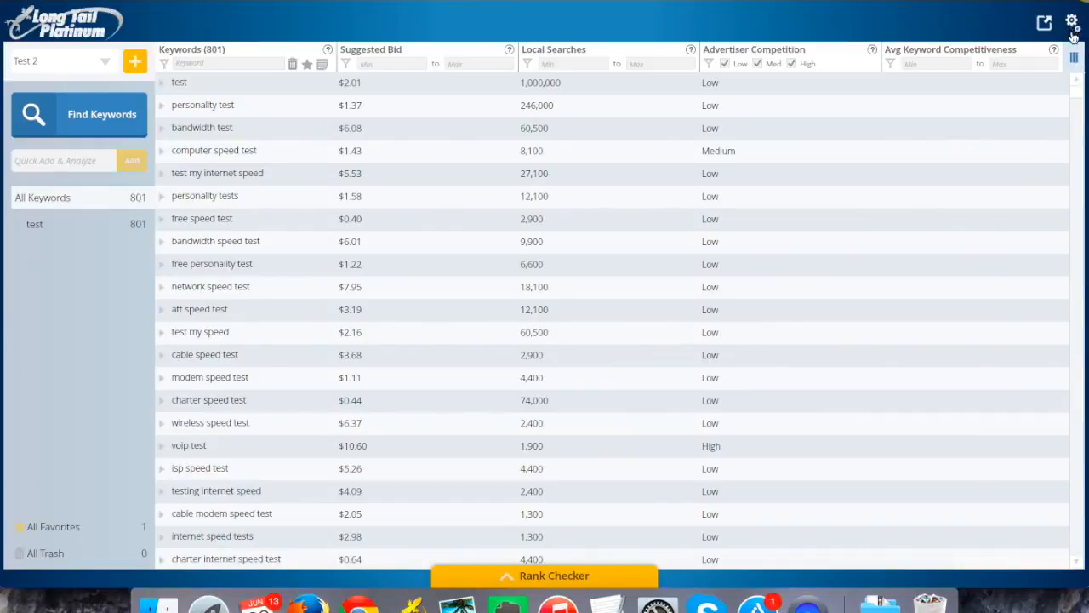
Step: Show the settings panel with saved Google credentials and the Link SEO Moz Account option
{"action": "left_click", "coordinate": [1072, 19]}
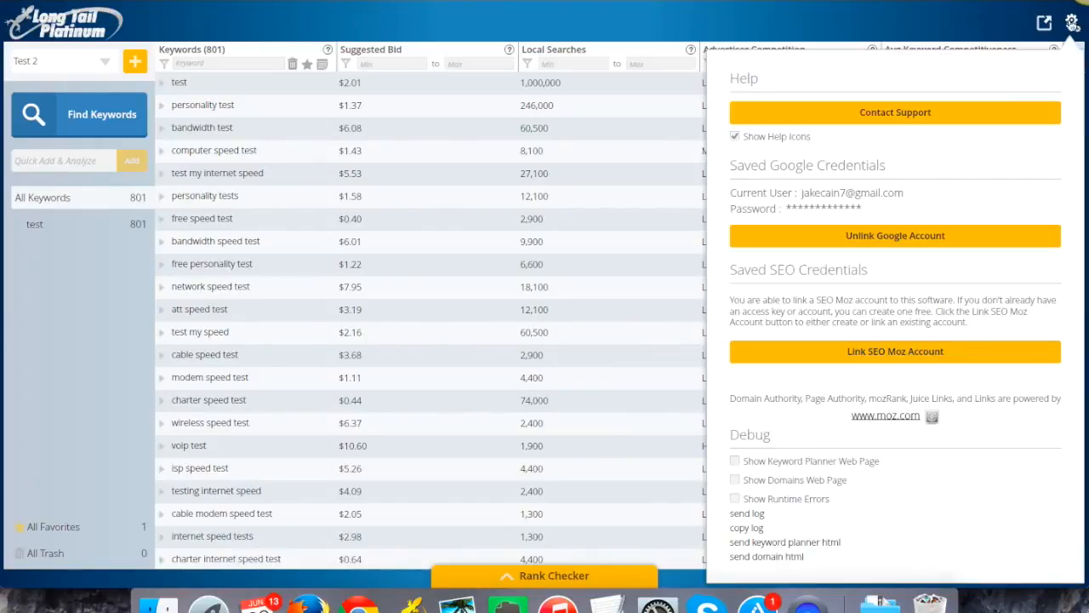
{"action": "mouse_move", "coordinate": [871, 161]}
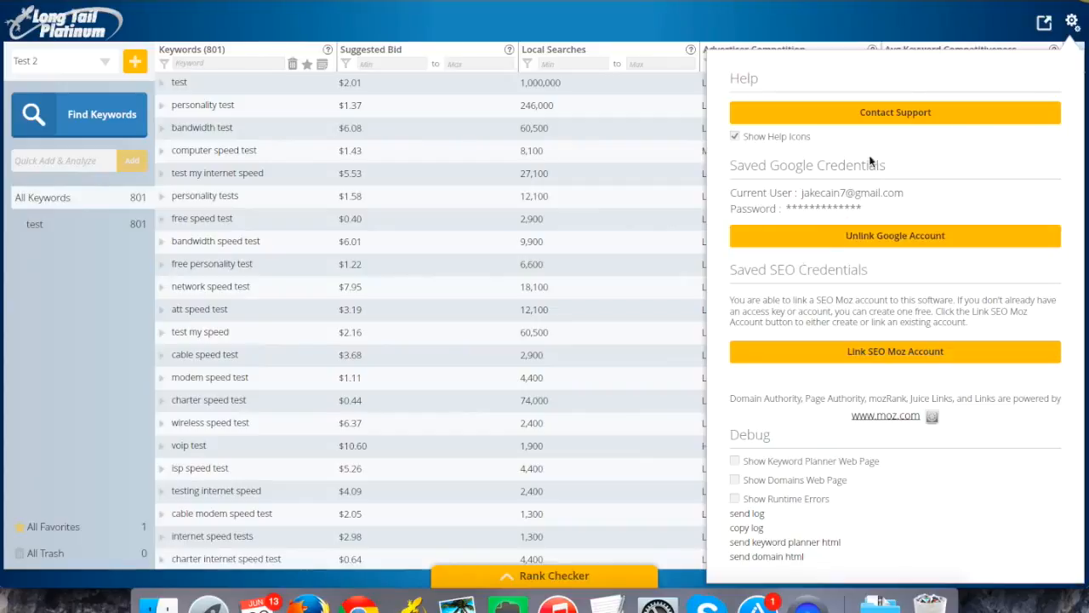
{"action": "mouse_move", "coordinate": [824, 272]}
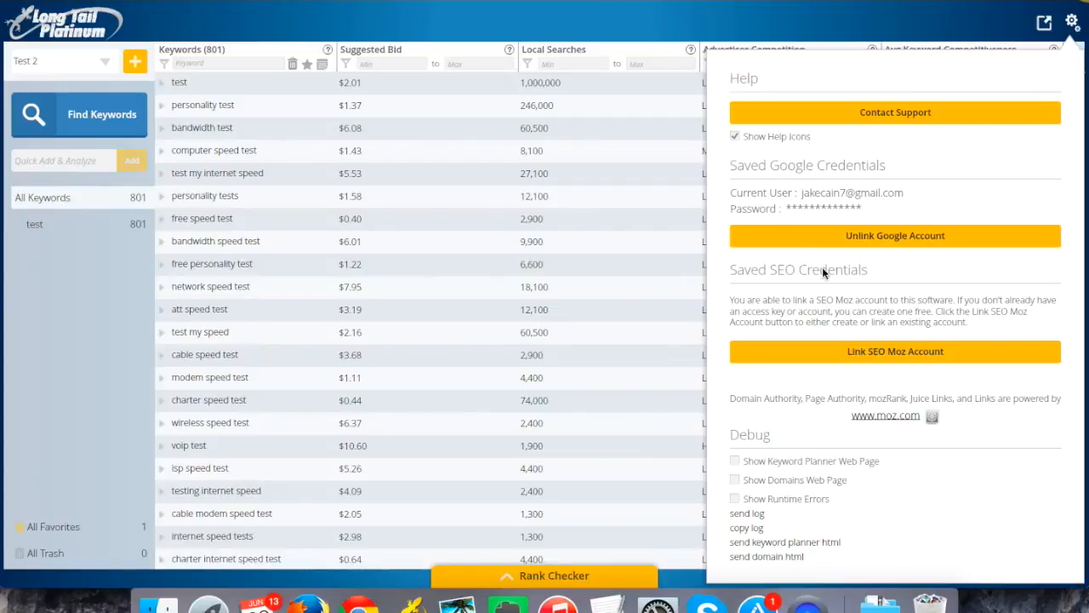
{"action": "mouse_move", "coordinate": [872, 319]}
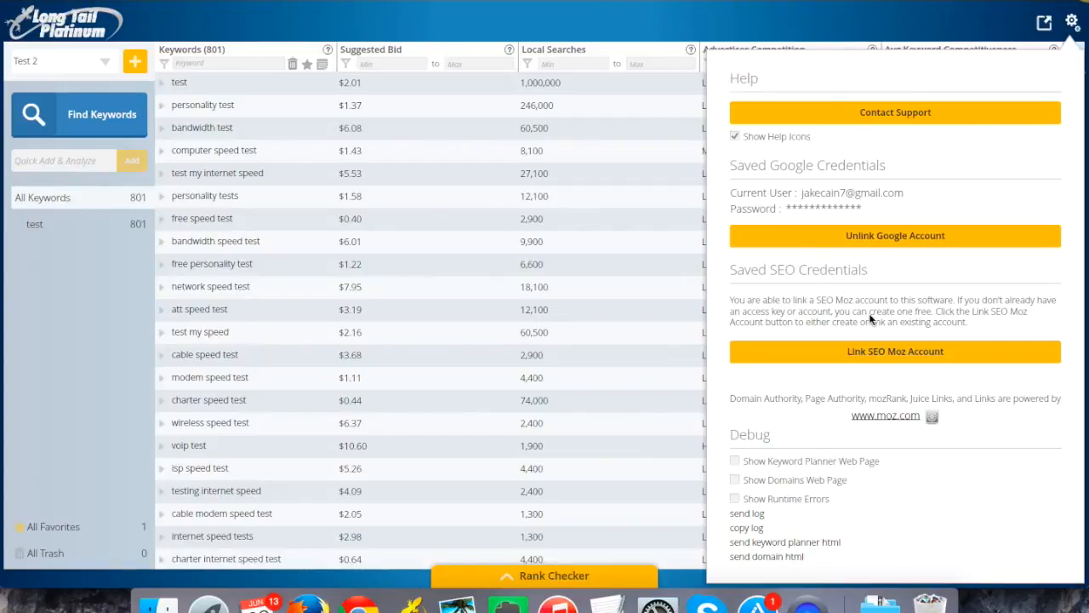
{"action": "mouse_move", "coordinate": [889, 356]}
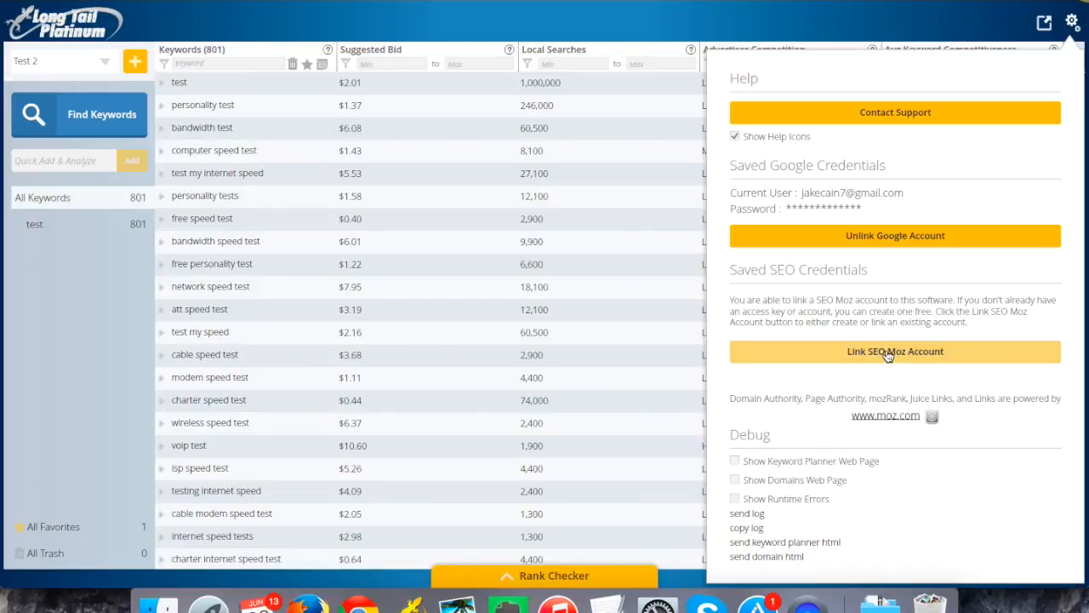
Step: Start linking an SEO Moz account, readying the Access ID and Secret Key fields
{"action": "left_click", "coordinate": [895, 351]}
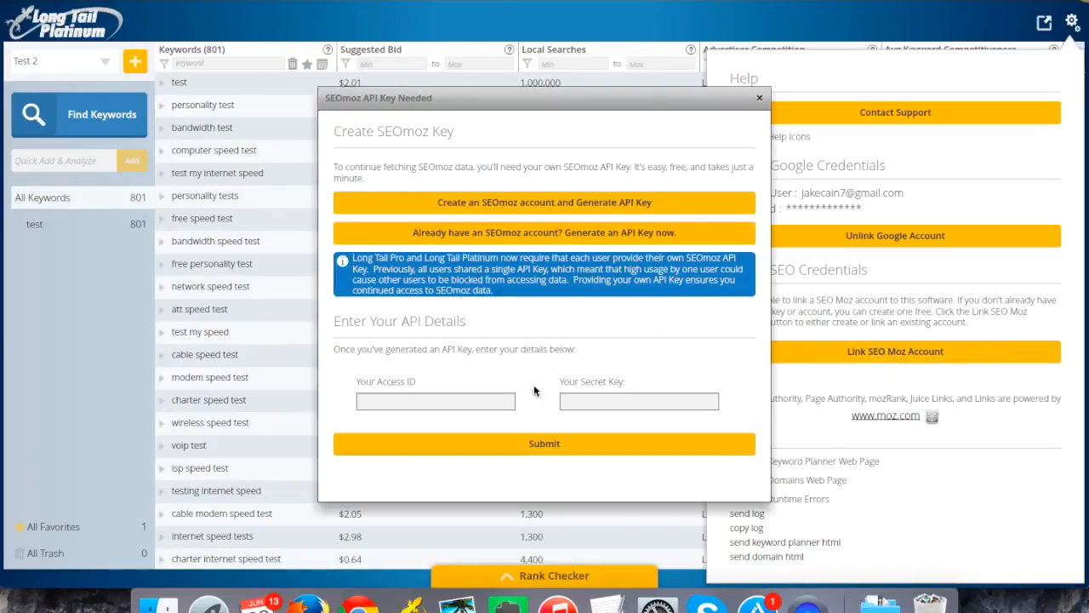
{"action": "left_click", "coordinate": [436, 402]}
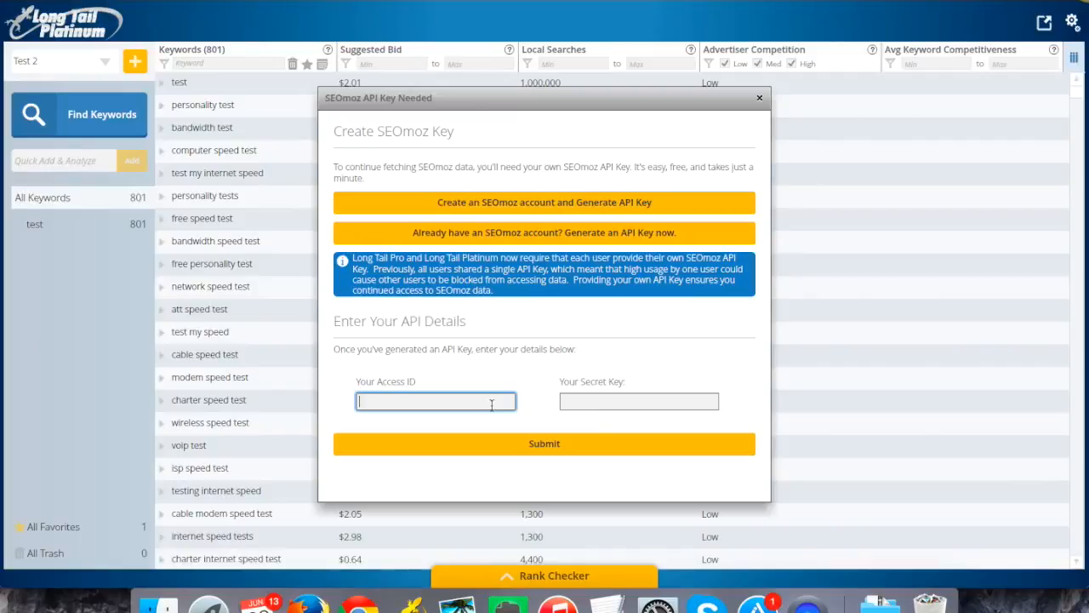
{"action": "left_click", "coordinate": [639, 402]}
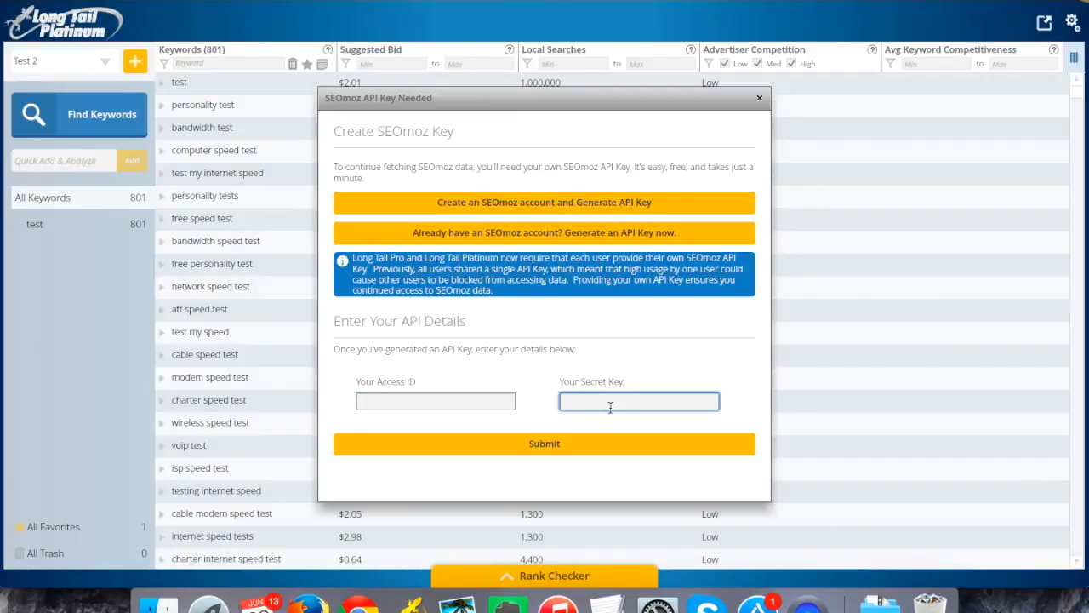